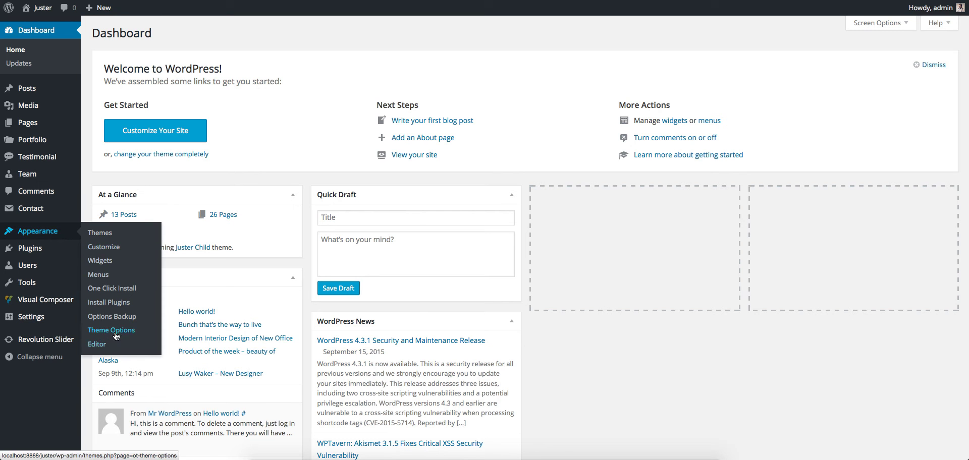
Set the Juster theme's header Banner Type to Image in Theme Options
left_click(111, 329)
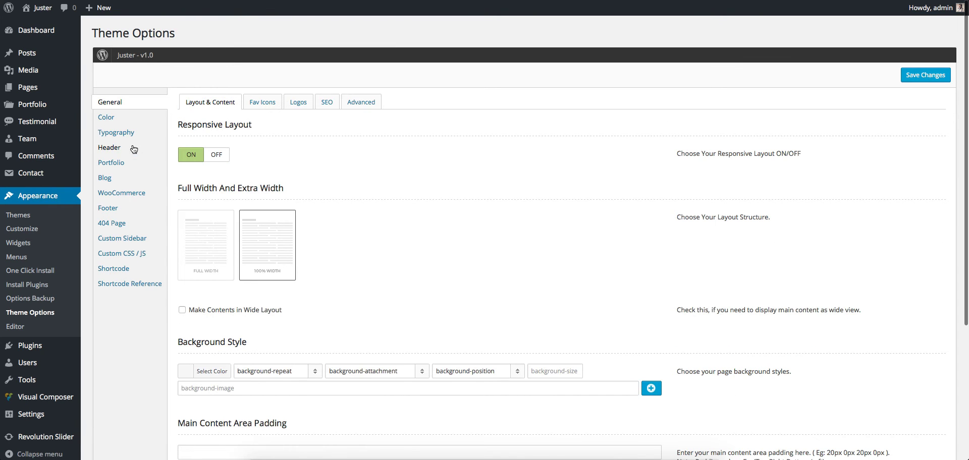
left_click(110, 148)
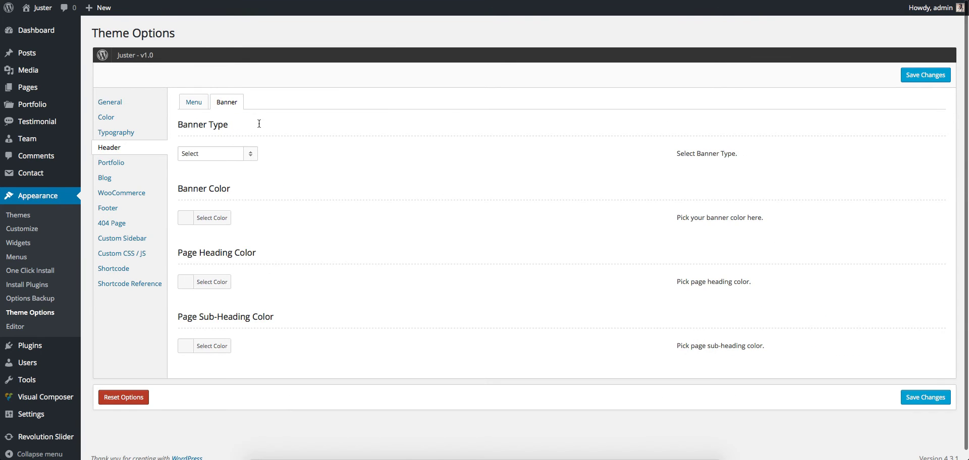
left_click(217, 153)
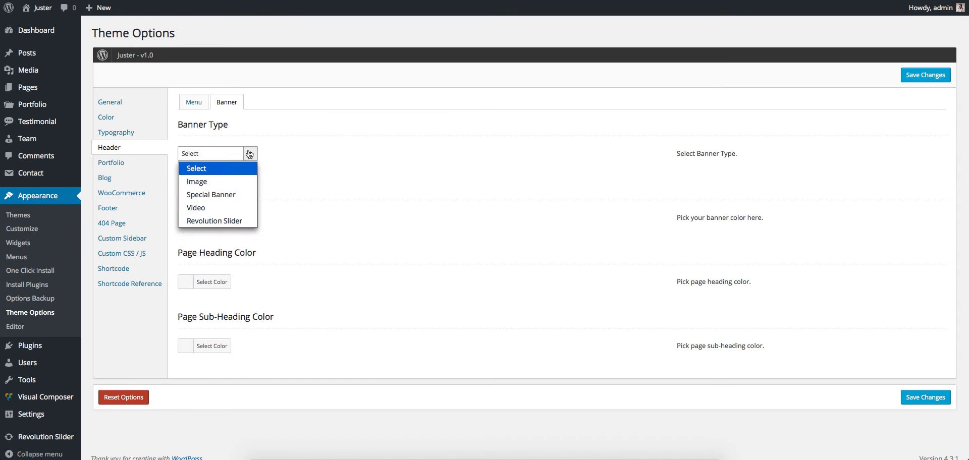
mouse_move(211, 194)
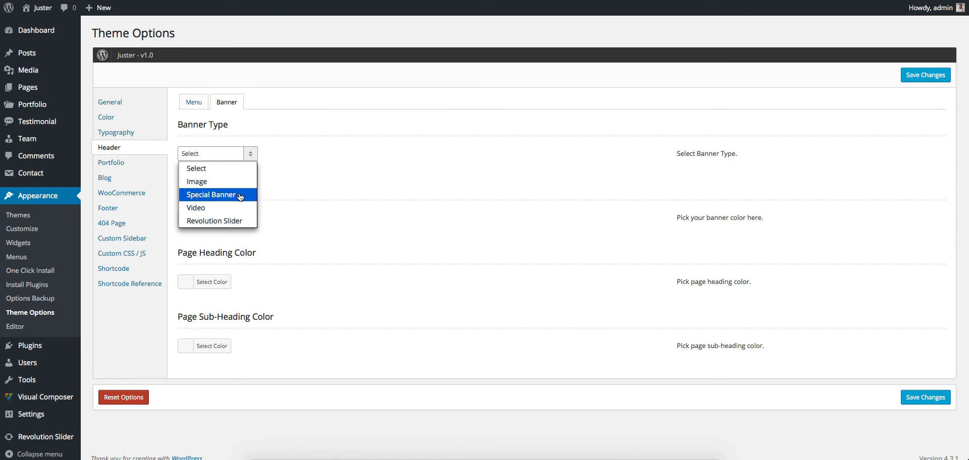
mouse_move(214, 221)
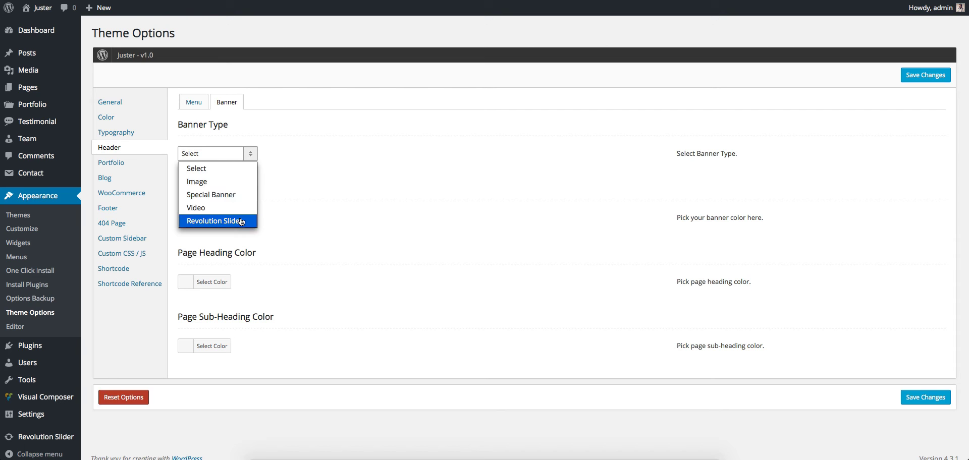
left_click(197, 181)
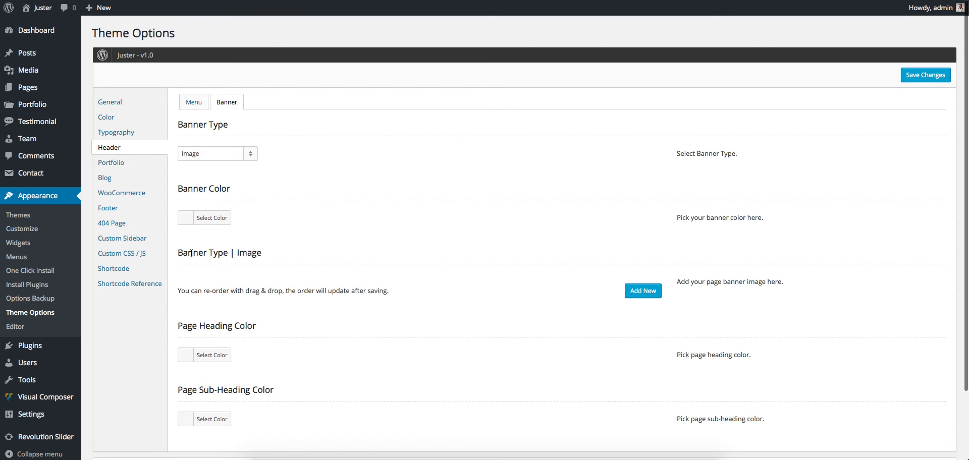
Add image banner 'Banner 01' using the 1920x600-2 close-up photo of two men
double_click(192, 253)
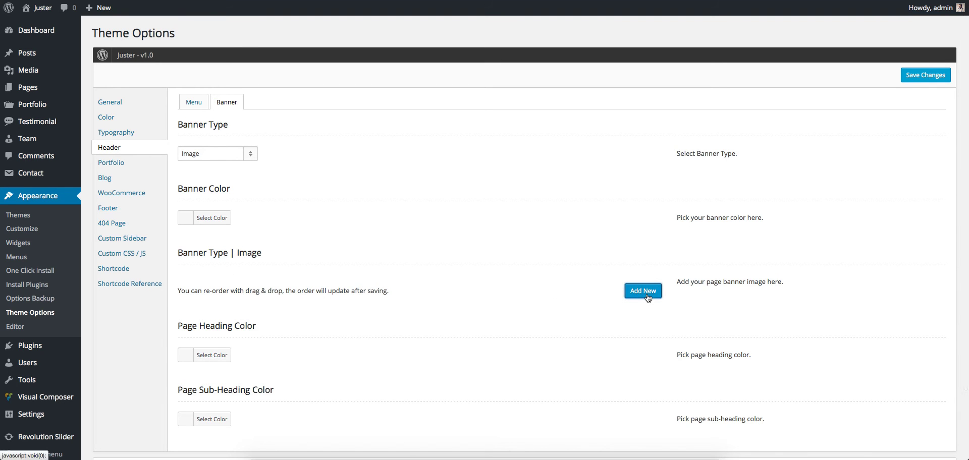
left_click(642, 290)
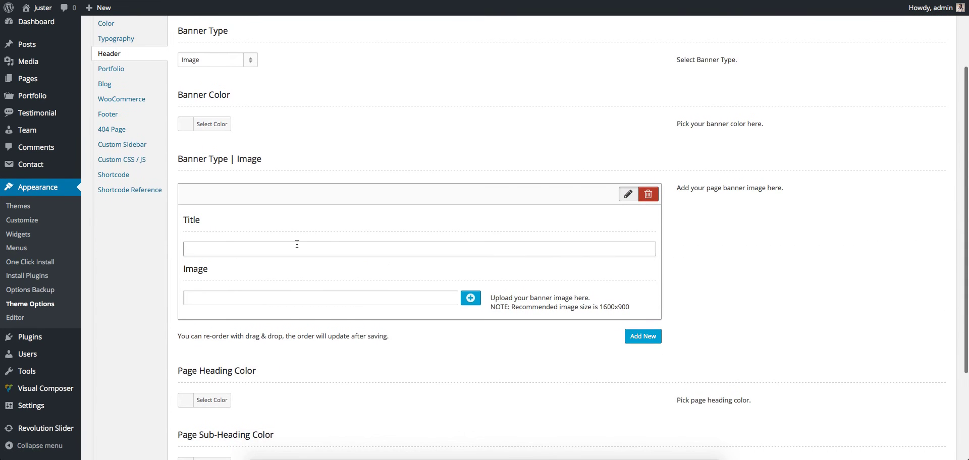
type("Banner 01")
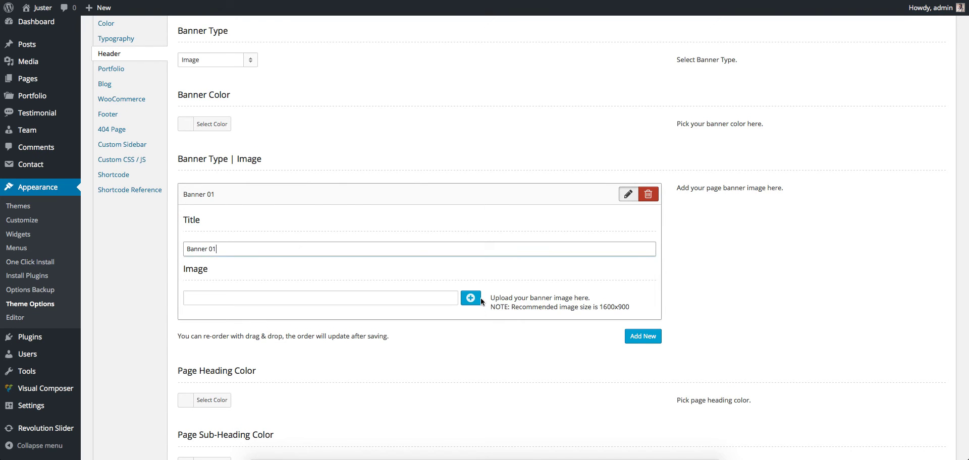
left_click(471, 298)
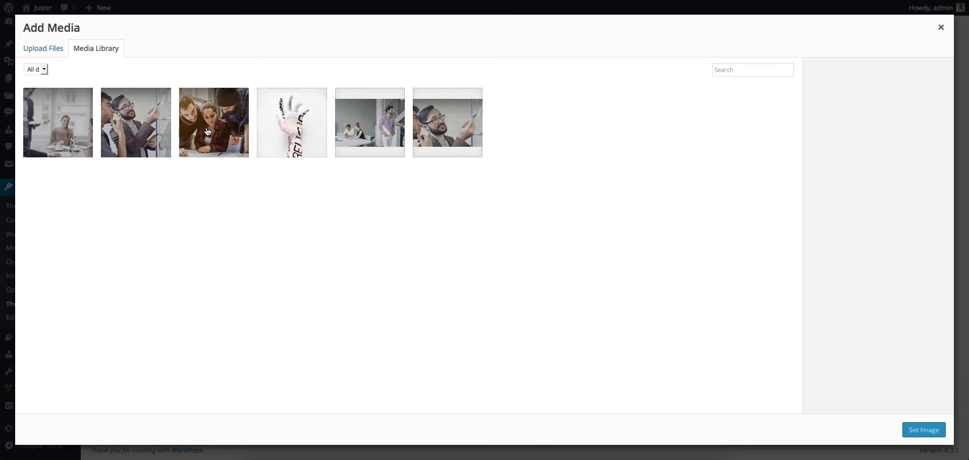
left_click(446, 121)
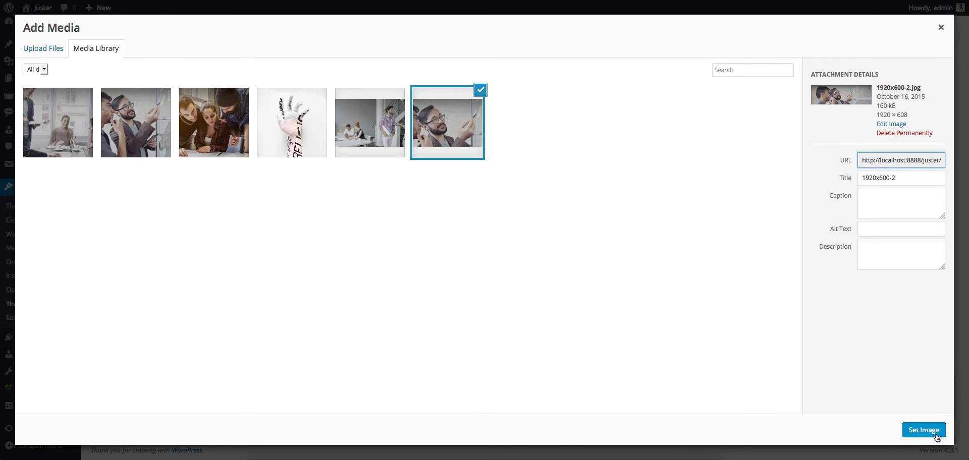
left_click(923, 430)
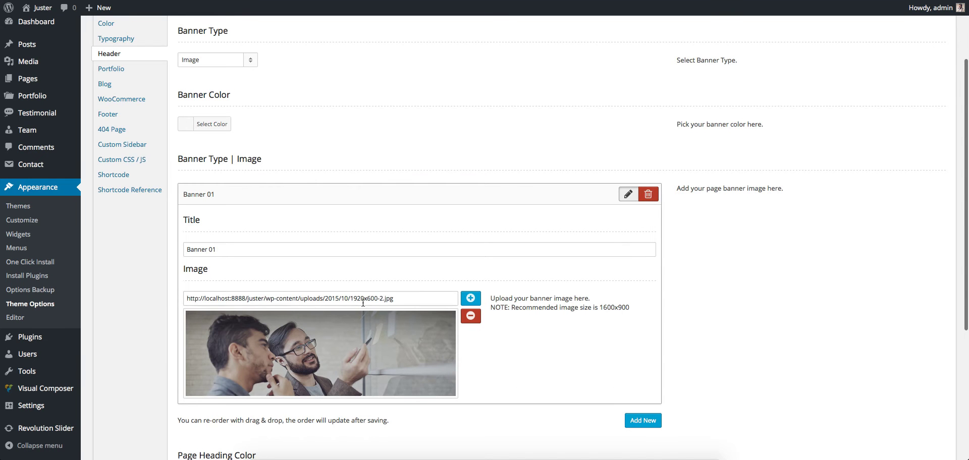
double_click(363, 298)
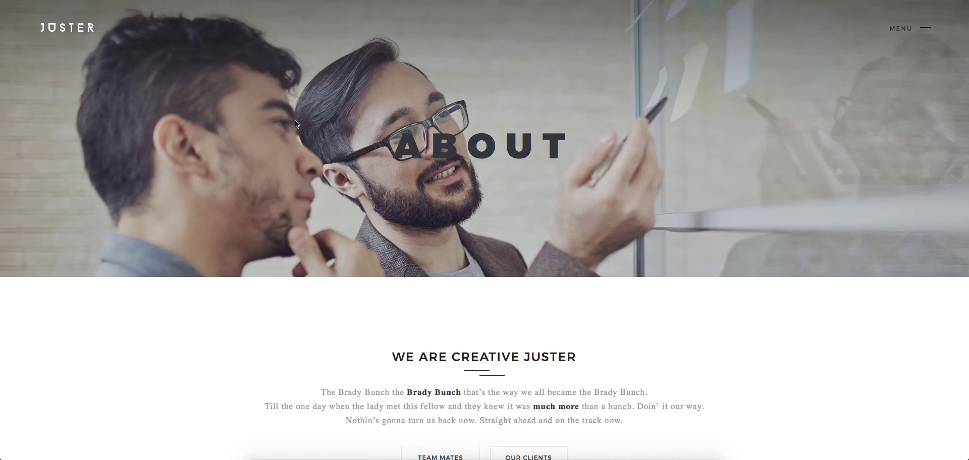
mouse_move(303, 109)
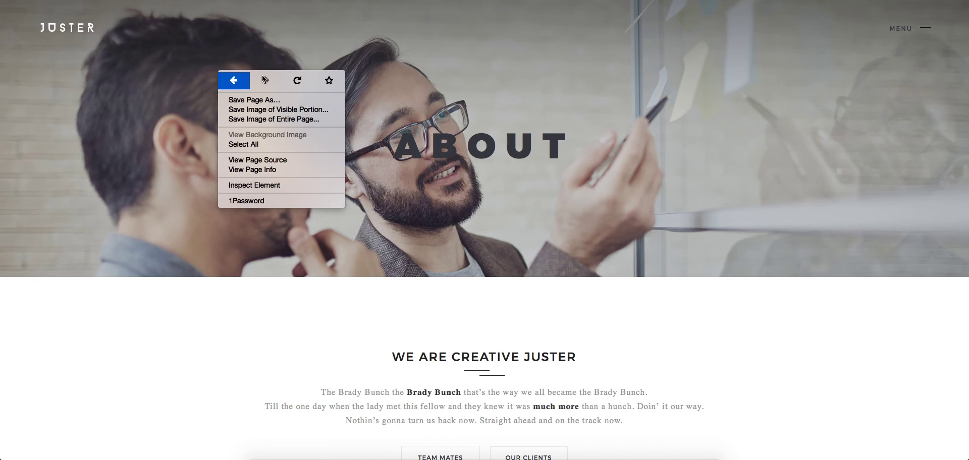
Go back from the About page front end to the theme options
left_click(234, 80)
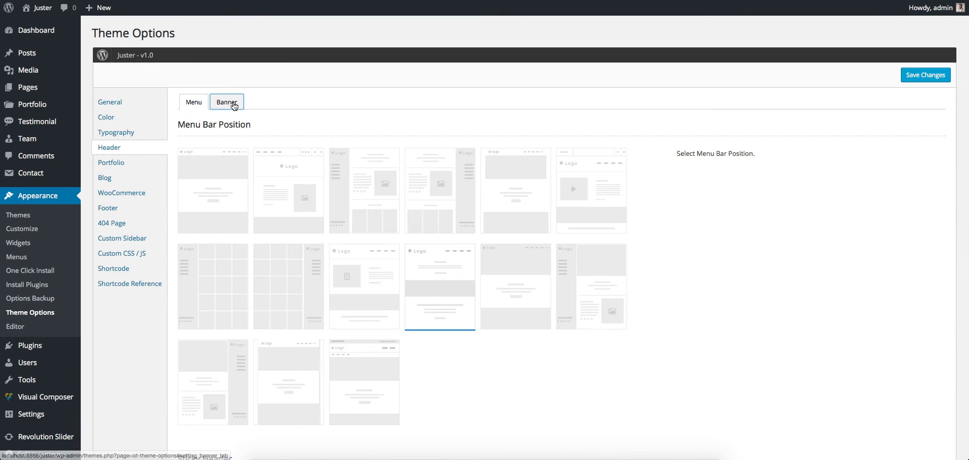
Add 'Banner 02' with the 1920x600-1 office meeting photo and save changes
left_click(226, 102)
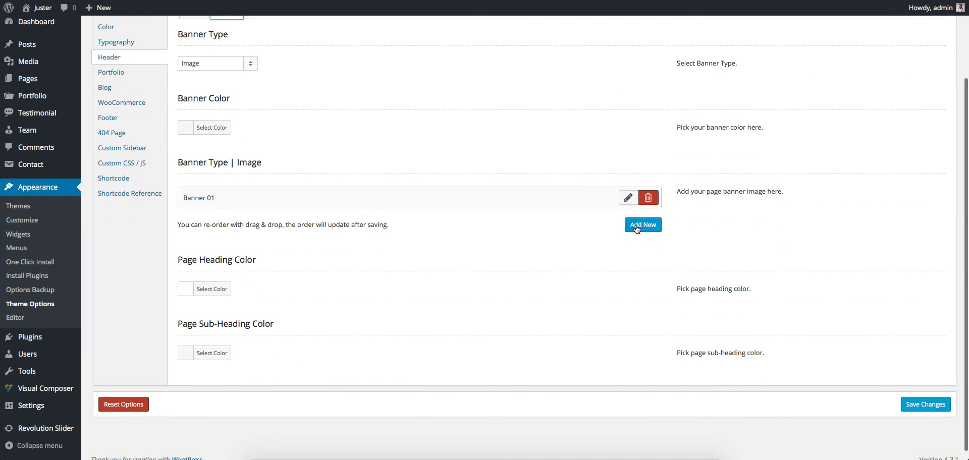
left_click(642, 224)
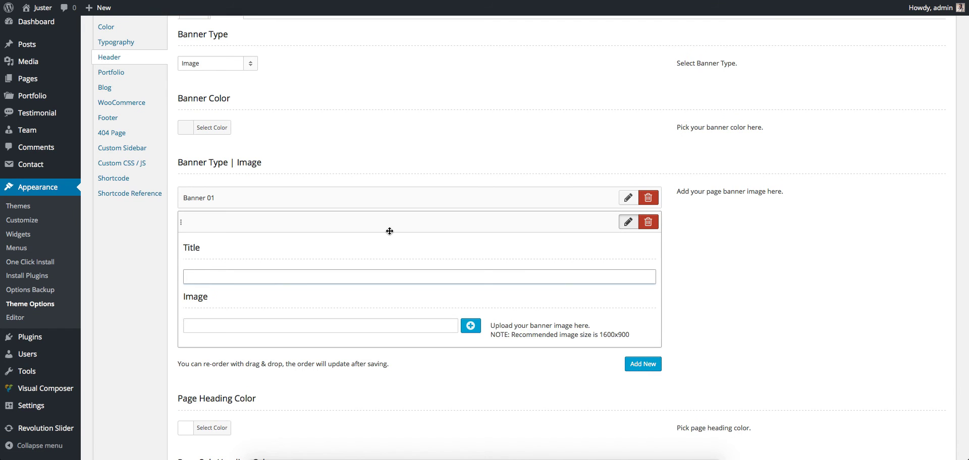
type("Banner 02")
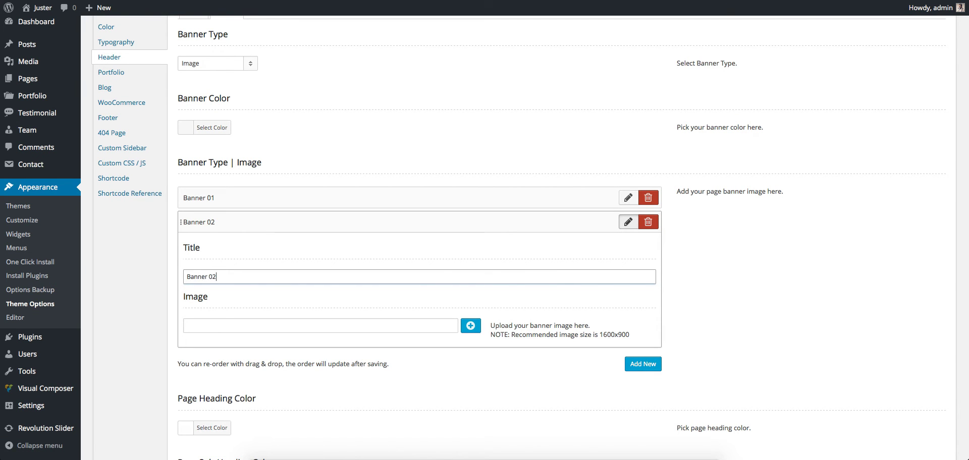
left_click(470, 326)
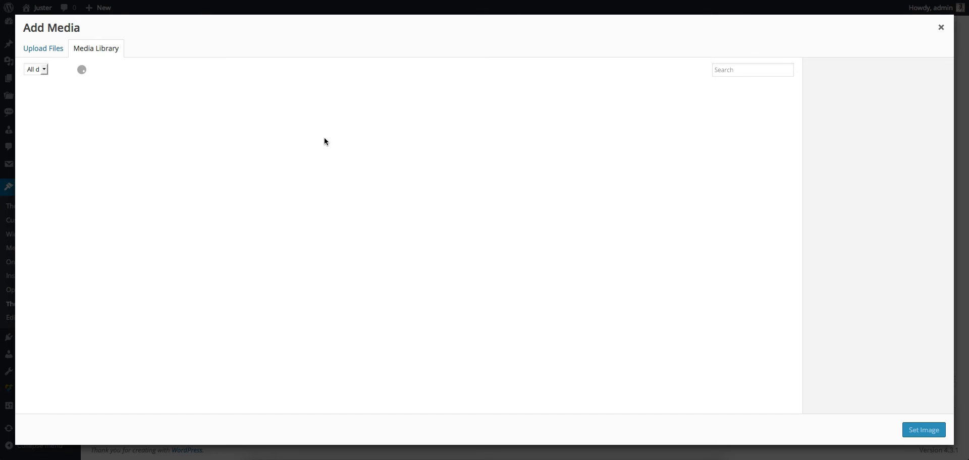
left_click(923, 430)
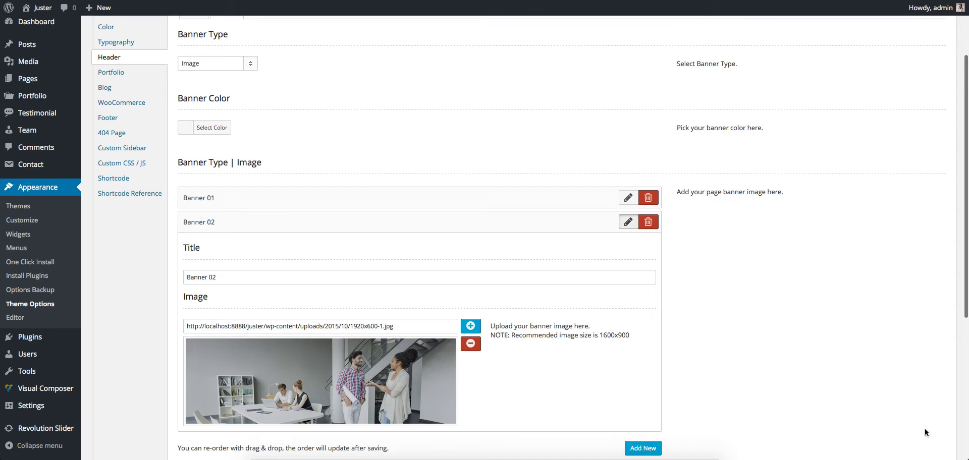
left_click(628, 222)
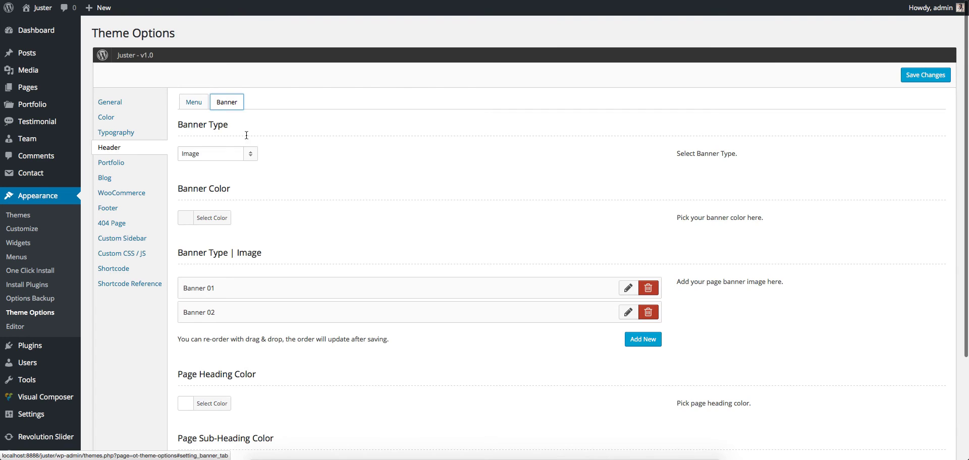
Switch to Special Banner type, add 'Banner 01' with the painted-hand image, and highlight the animation note
left_click(216, 154)
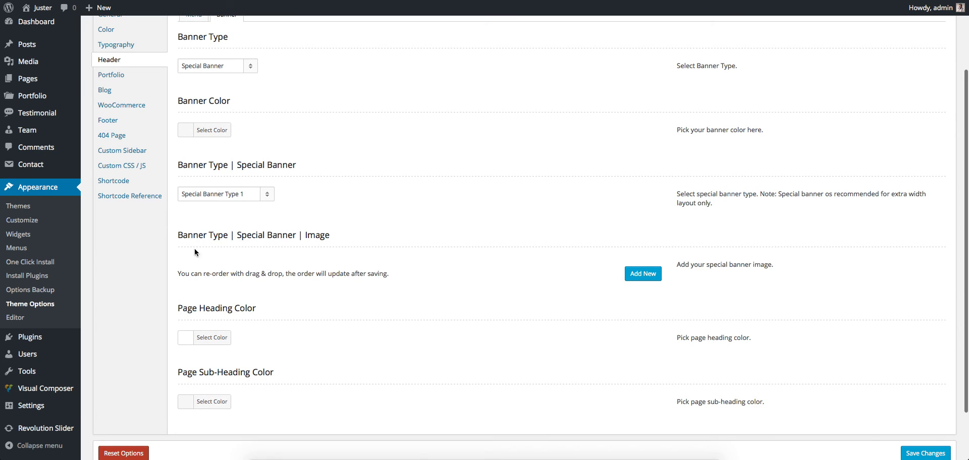
mouse_move(505, 260)
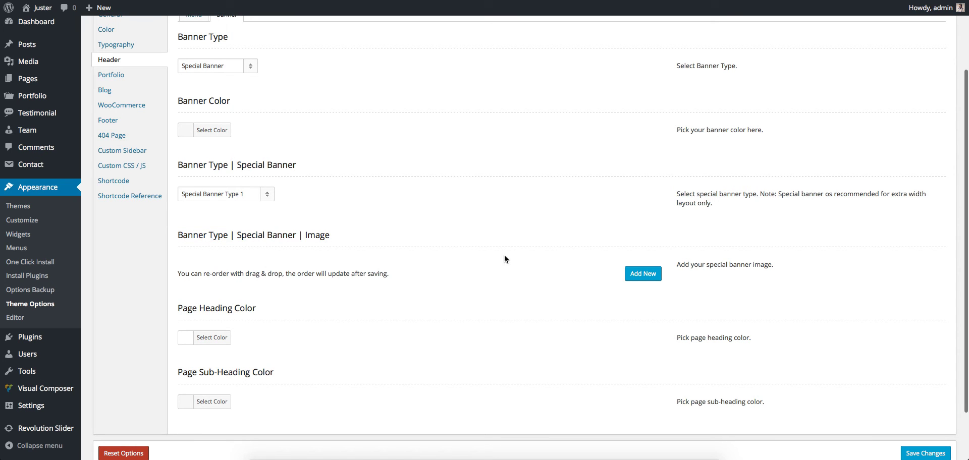
left_click(642, 273)
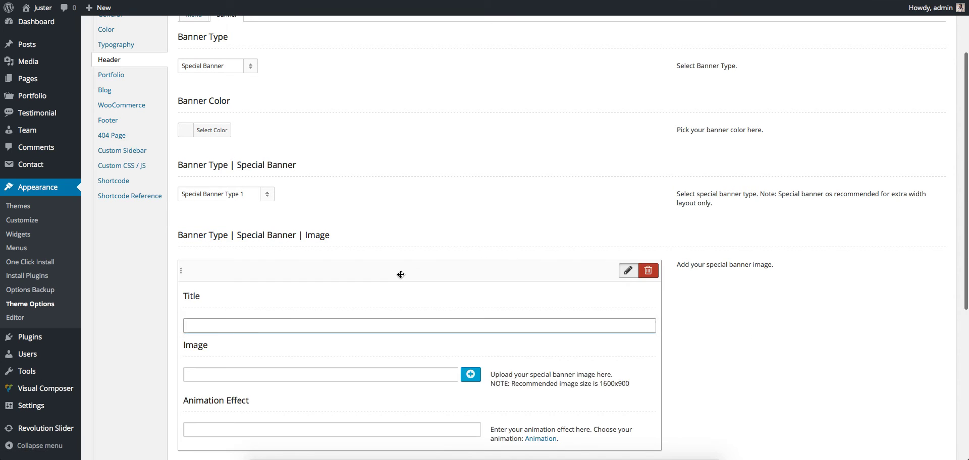
type("Banner 01")
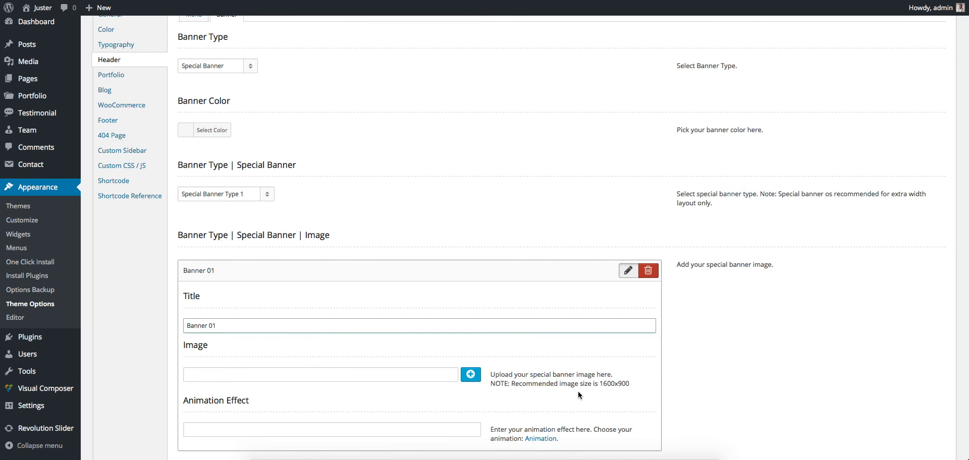
left_click(471, 375)
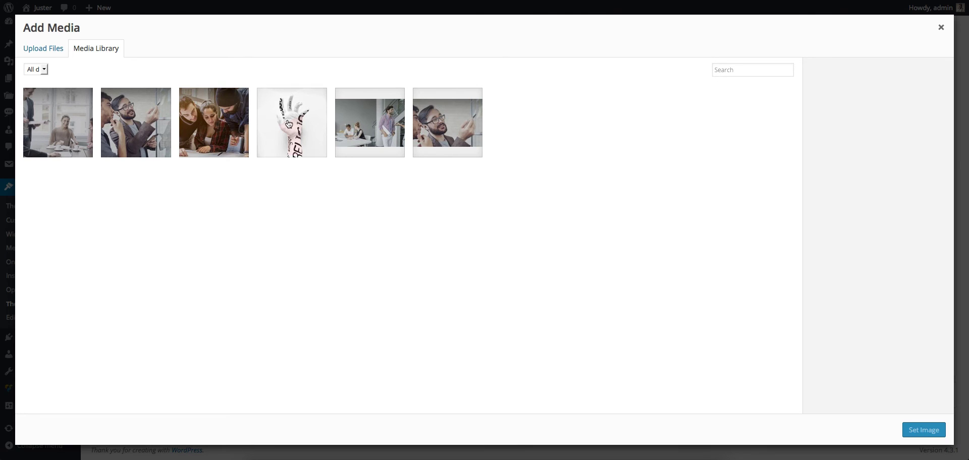
left_click(922, 430)
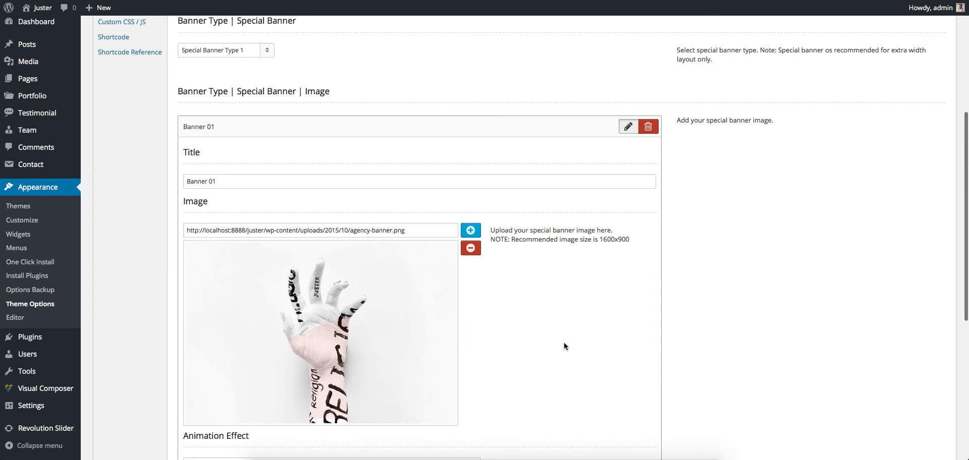
scroll("down", 3)
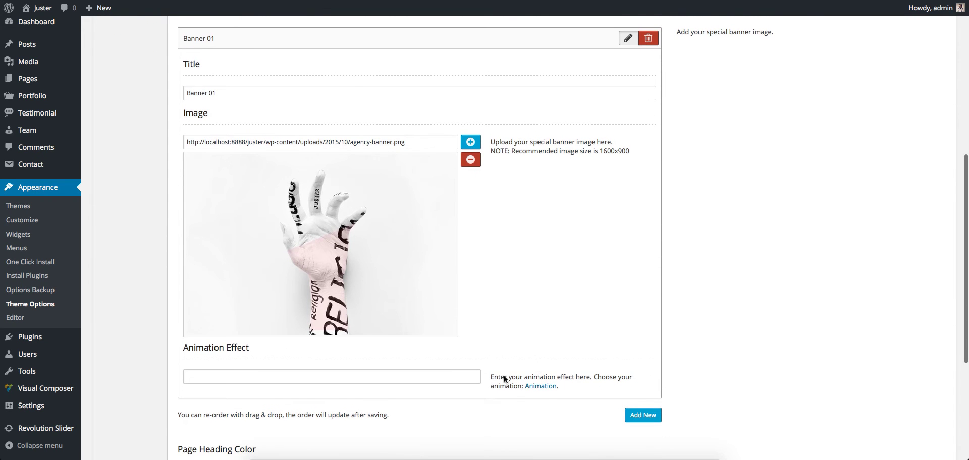
left_click_drag(488, 377, 557, 386)
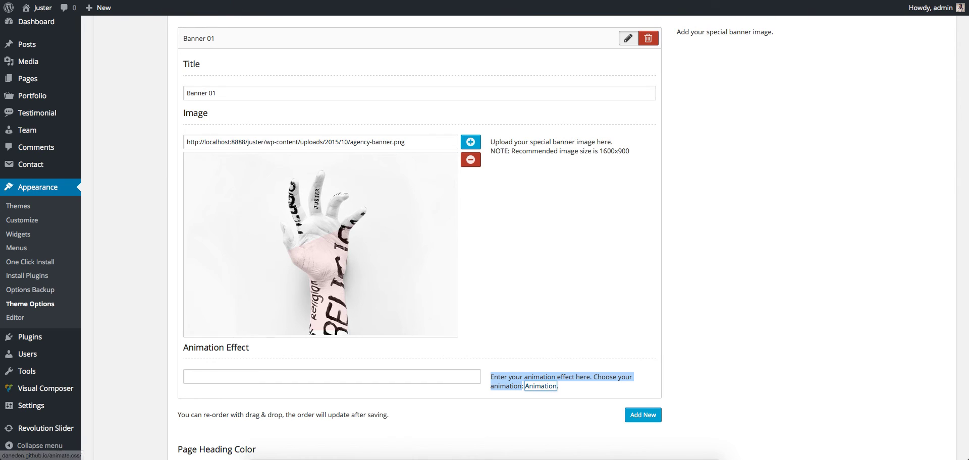
Browse the Animate.css animation list and preview fadeInUp
left_click(540, 386)
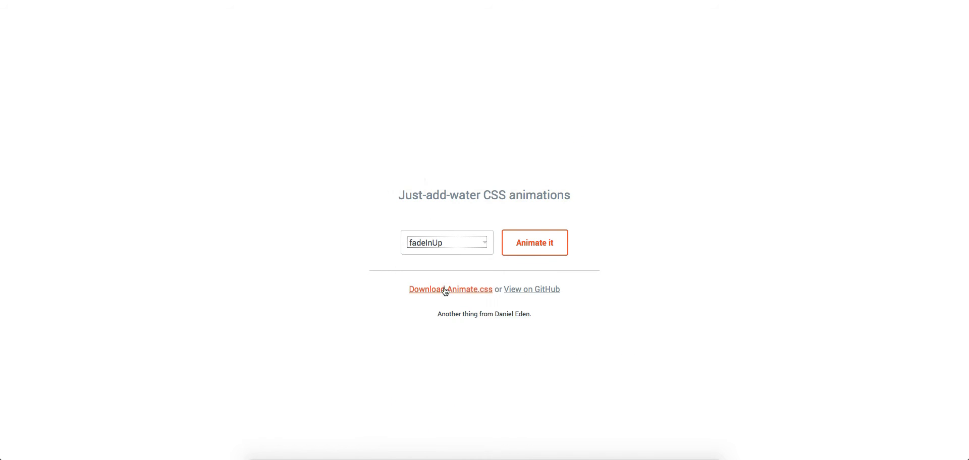
left_click(445, 242)
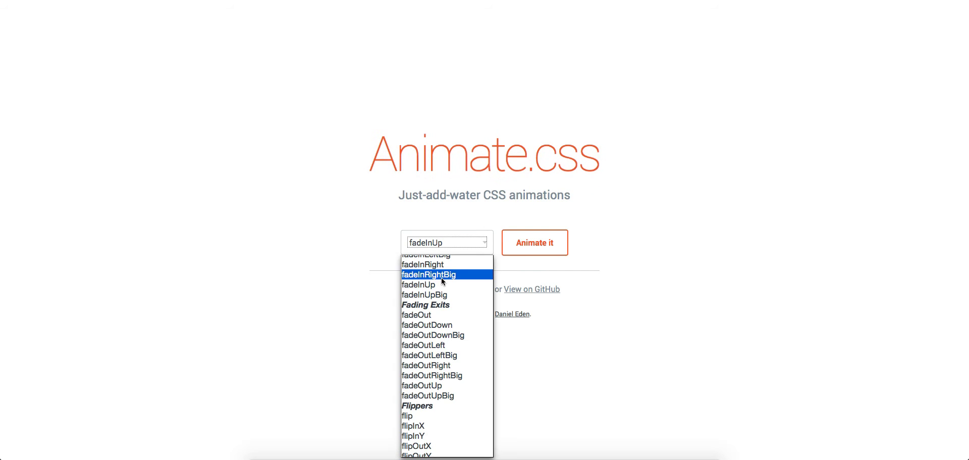
mouse_move(443, 300)
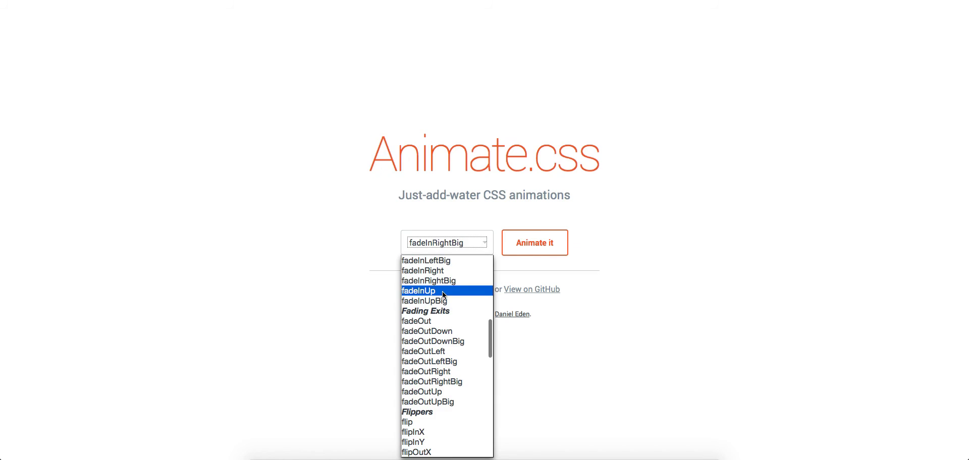
left_click(418, 291)
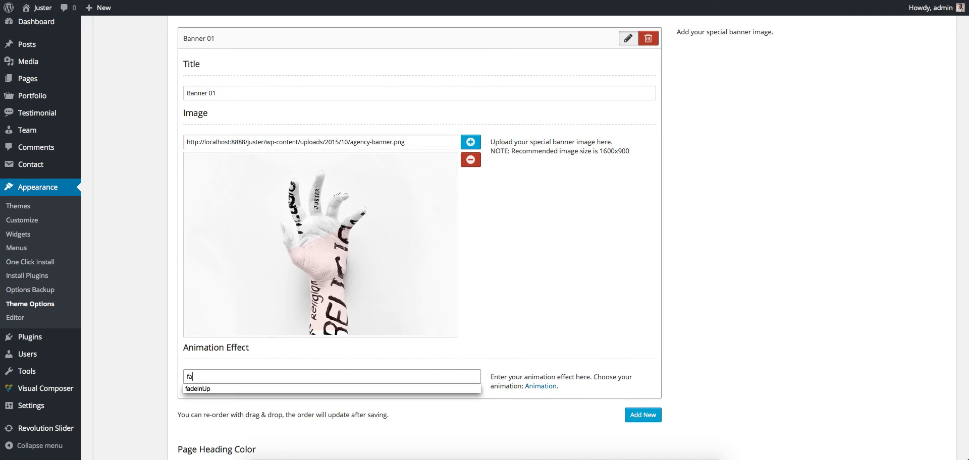
Set Banner 01's animation effect to fadeInUp and its style to Special Banner Type 1
left_click(196, 389)
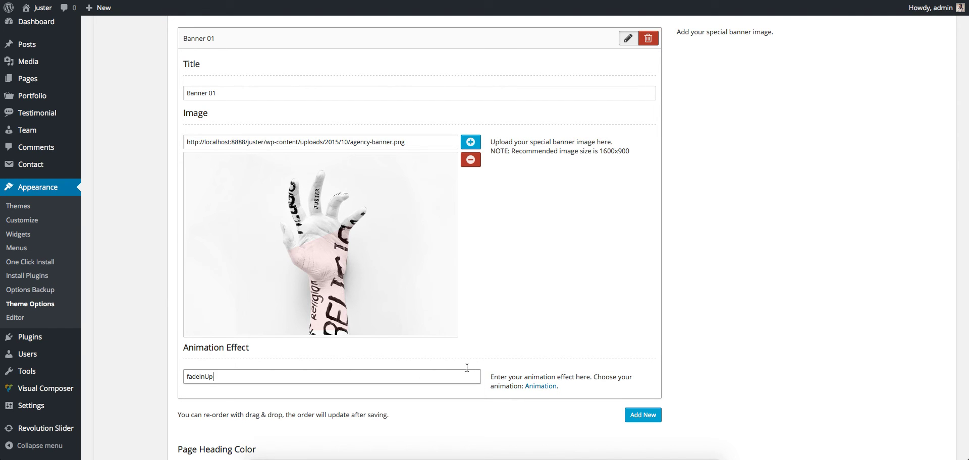
left_click(217, 281)
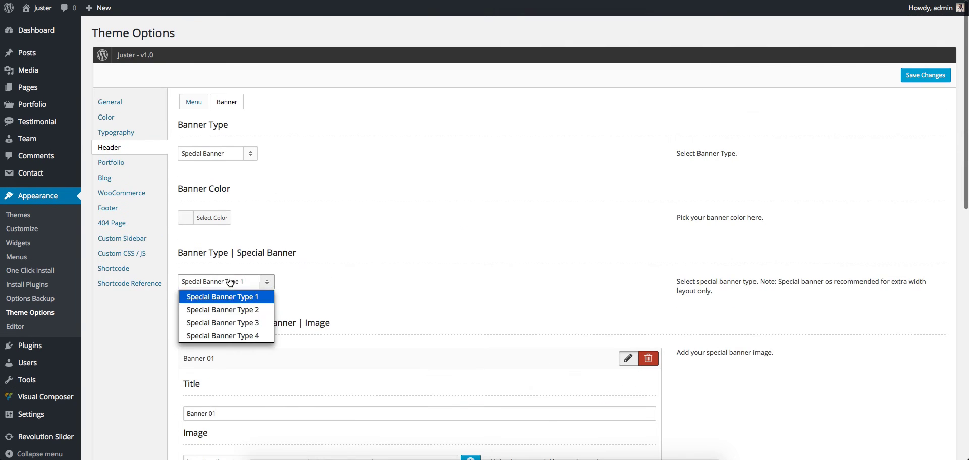
left_click(223, 295)
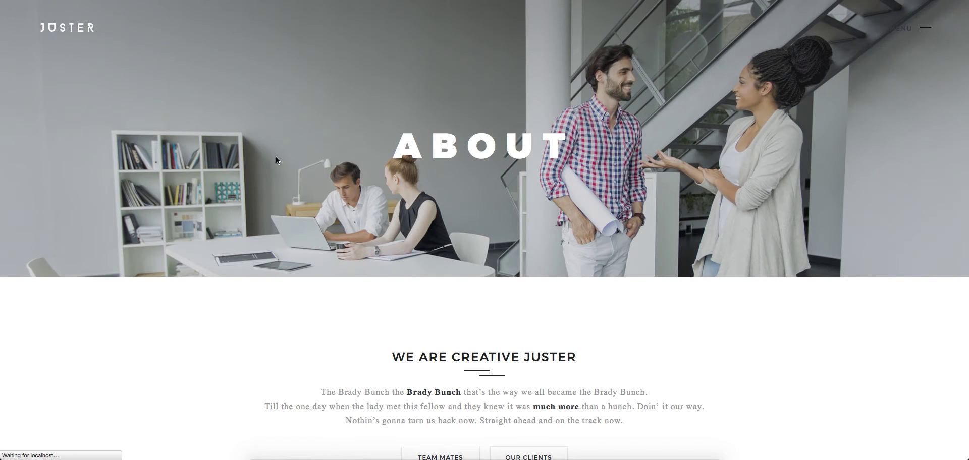
mouse_move(279, 159)
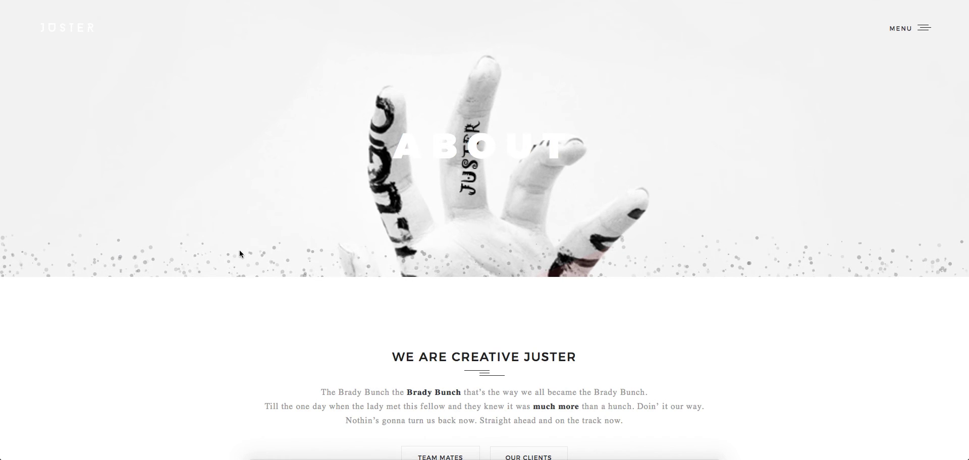
mouse_move(198, 246)
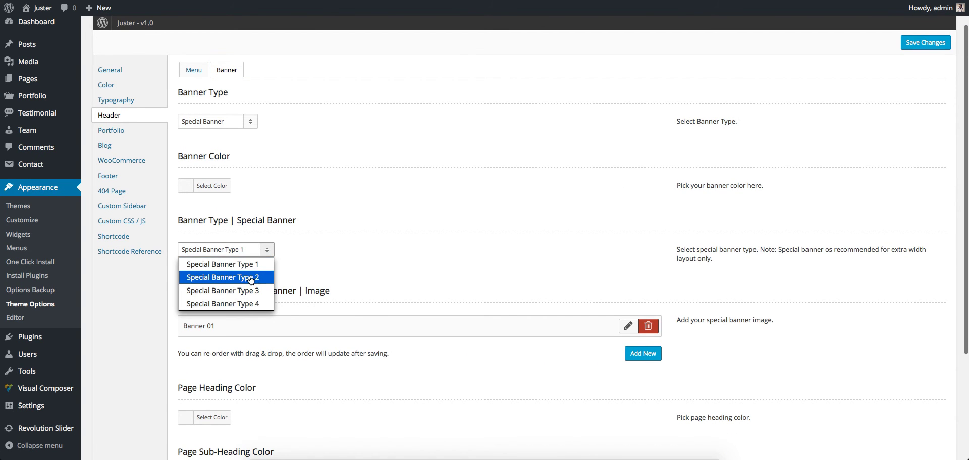
Cycle the special banner style through Special Banner Types 2 and 3
left_click(222, 278)
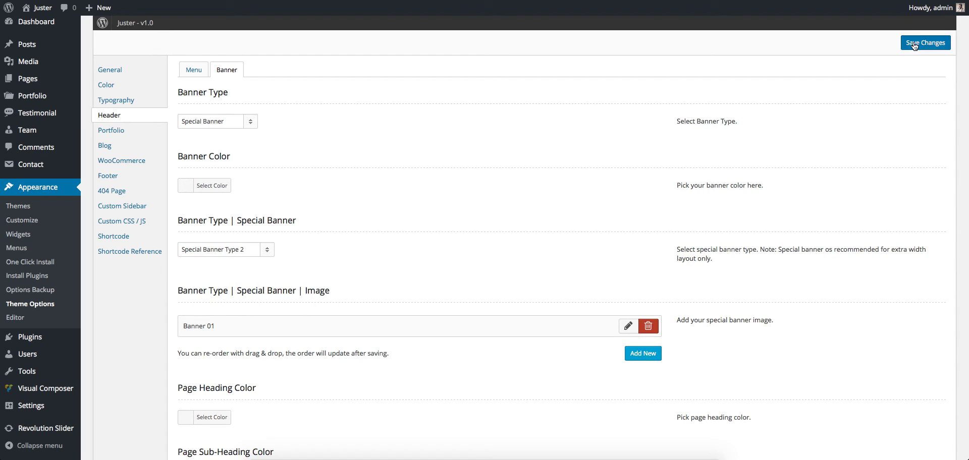
right_click(327, 152)
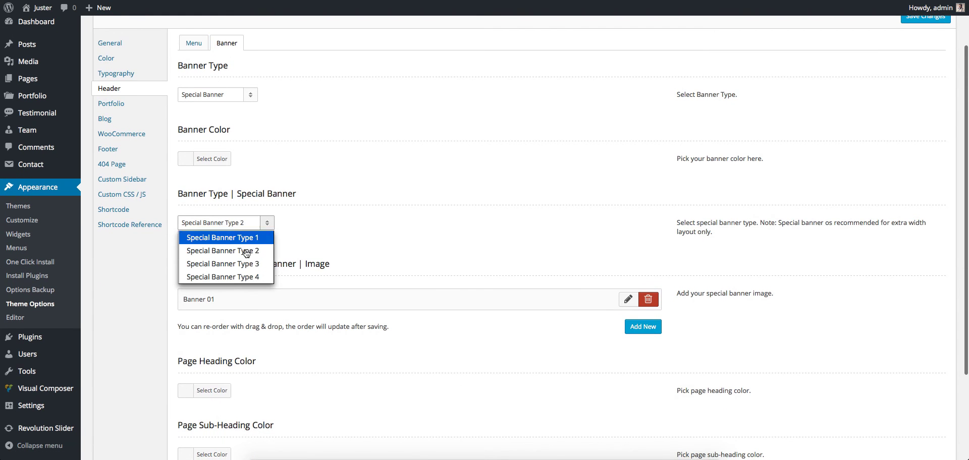
left_click(223, 264)
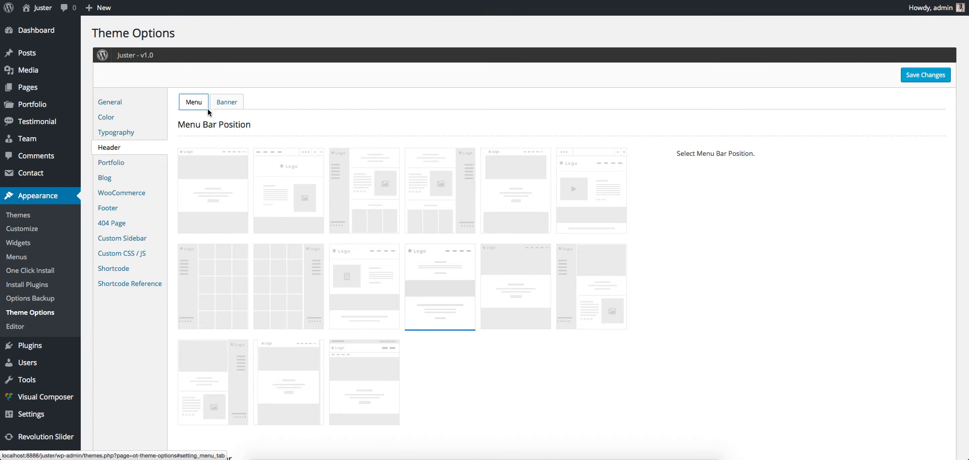
left_click(226, 102)
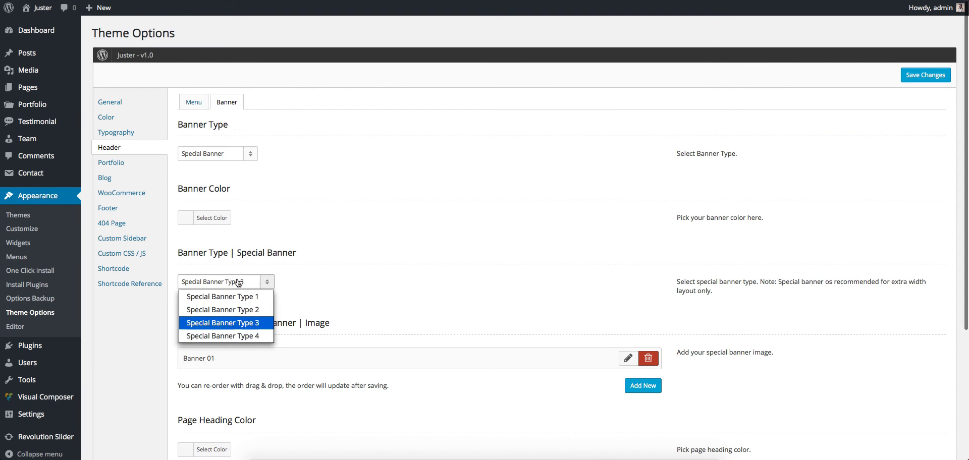
left_click(224, 336)
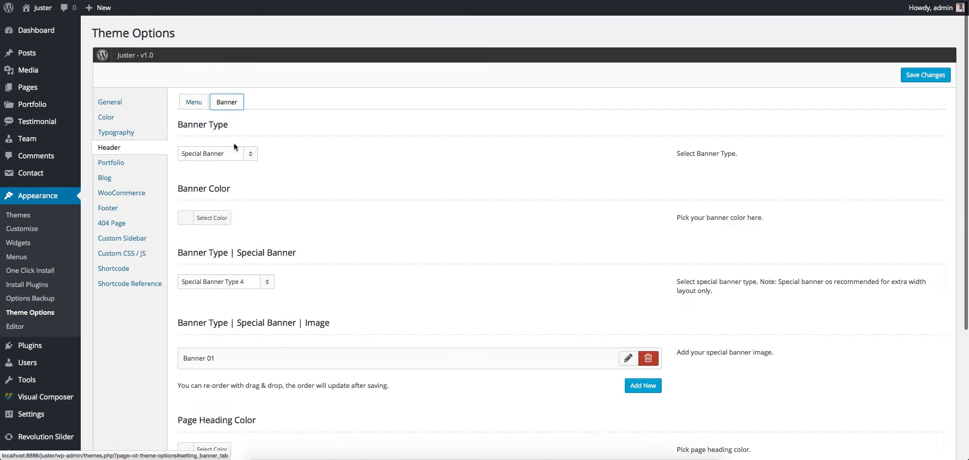
scroll("down", 3)
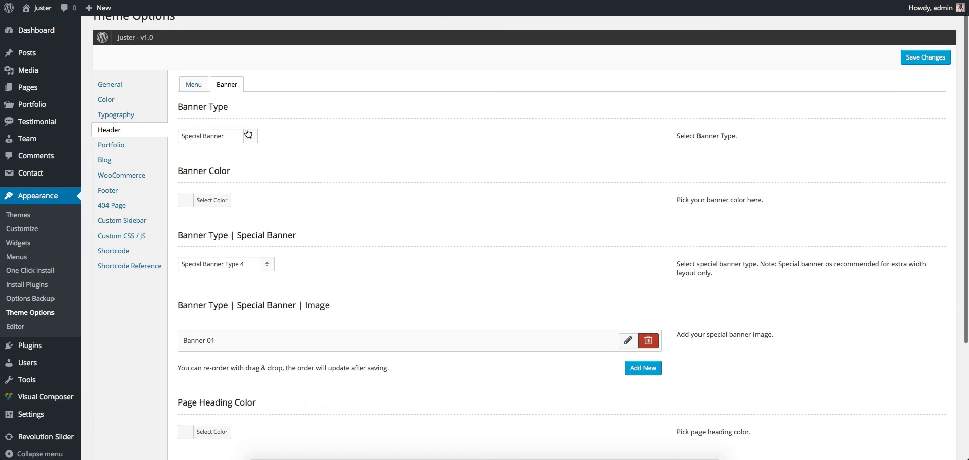
left_click(217, 135)
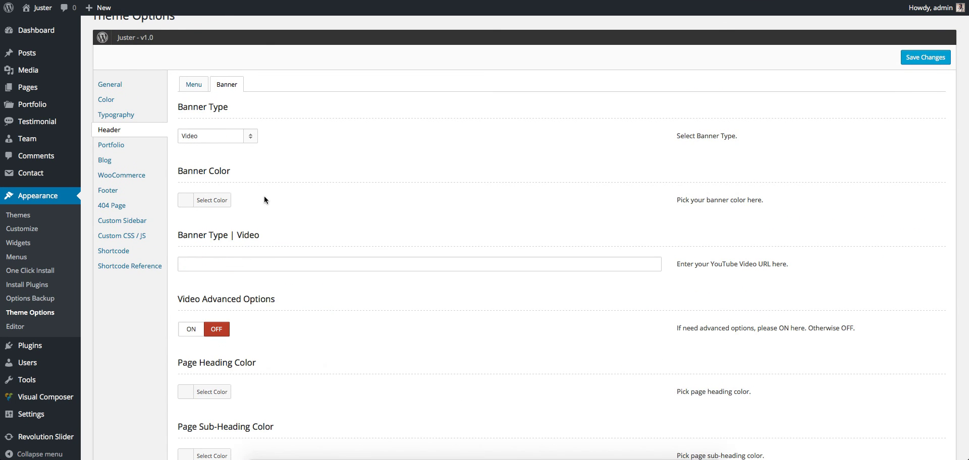
mouse_move(833, 274)
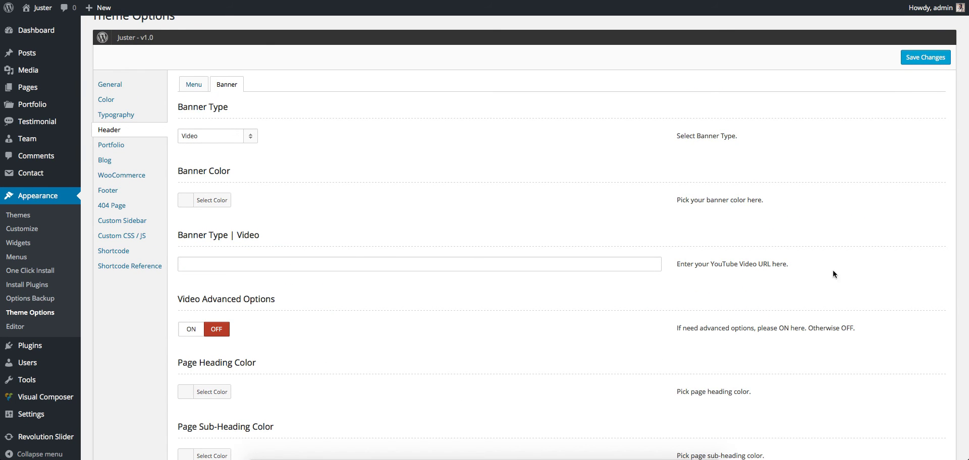
mouse_move(748, 270)
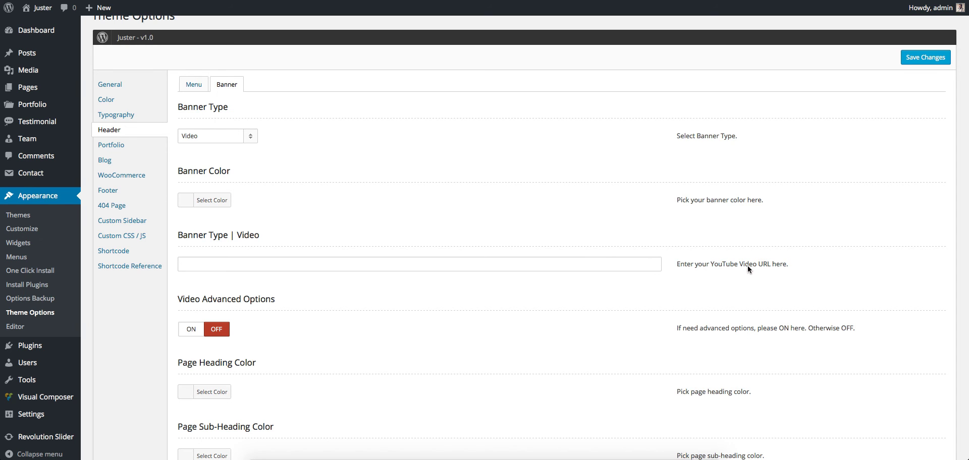
type("https://www.youtube.com/watch?v=oxZrlMPFZEM")
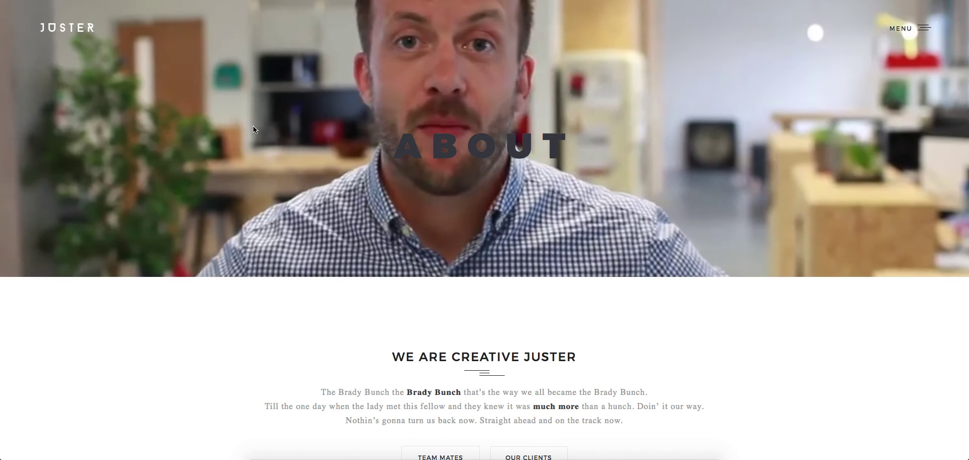
mouse_move(442, 148)
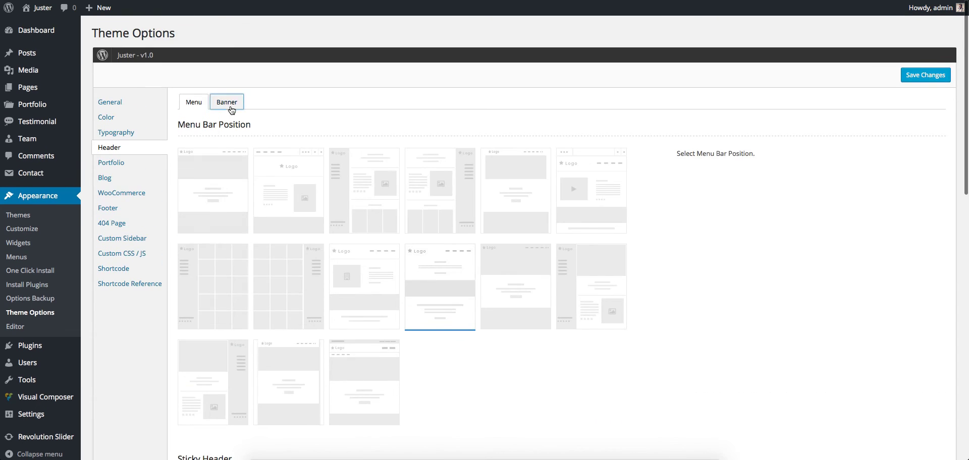
Reopen the Banner tab and turn on Video Advanced Options to review its settings
left_click(226, 102)
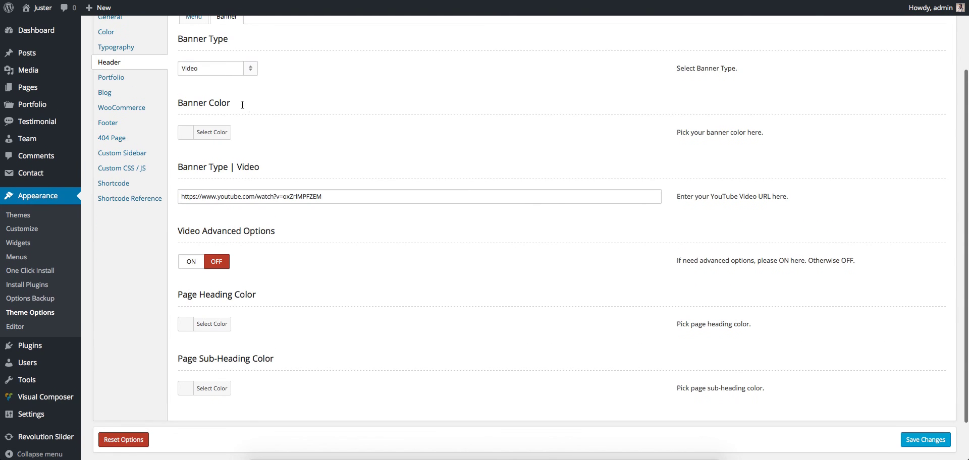
double_click(225, 231)
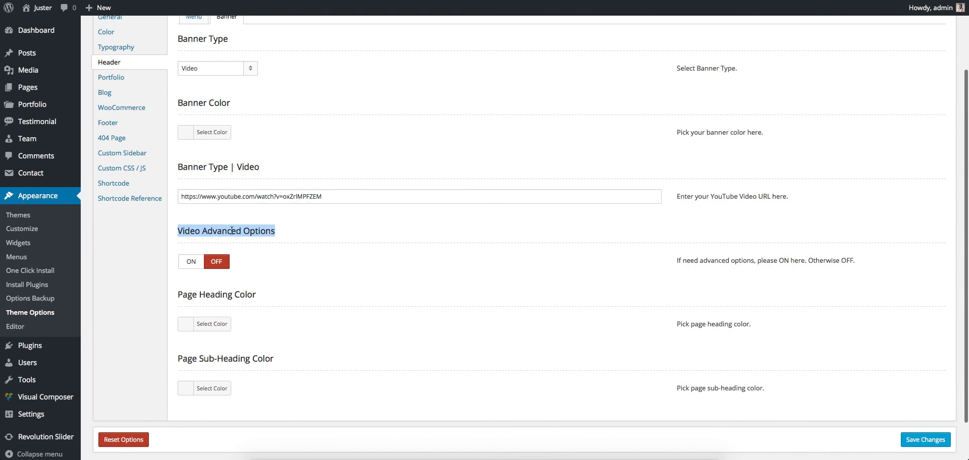
left_click(190, 262)
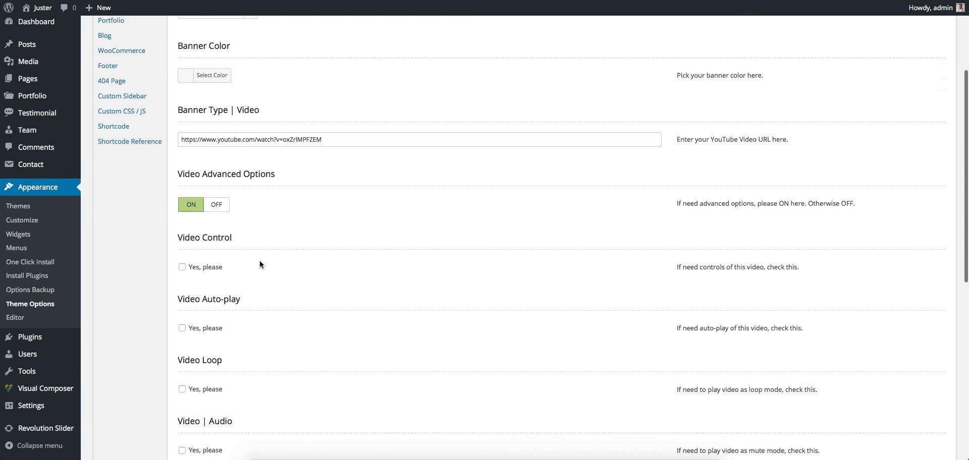
scroll("down", 3)
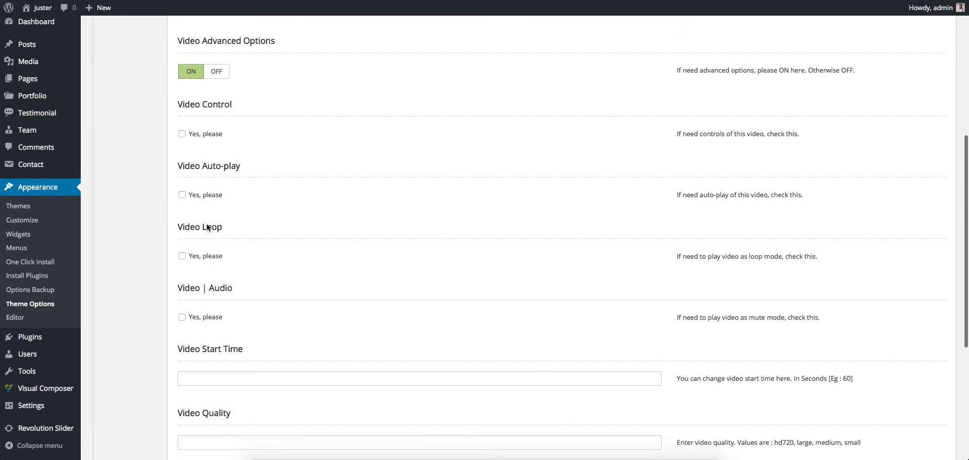
scroll("down", 3)
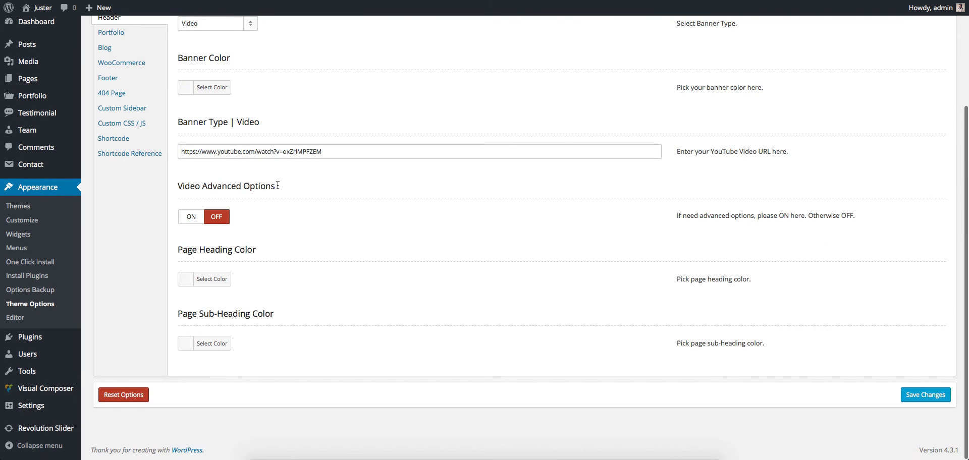
left_click(234, 105)
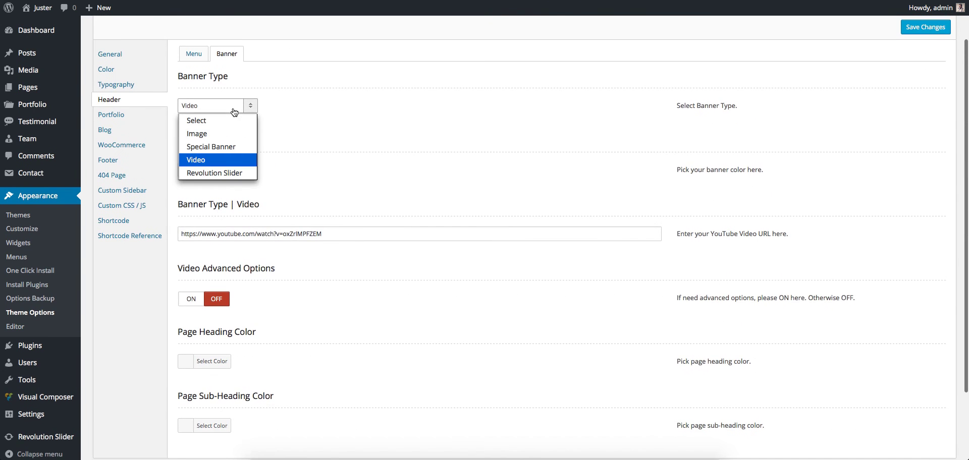
left_click(214, 173)
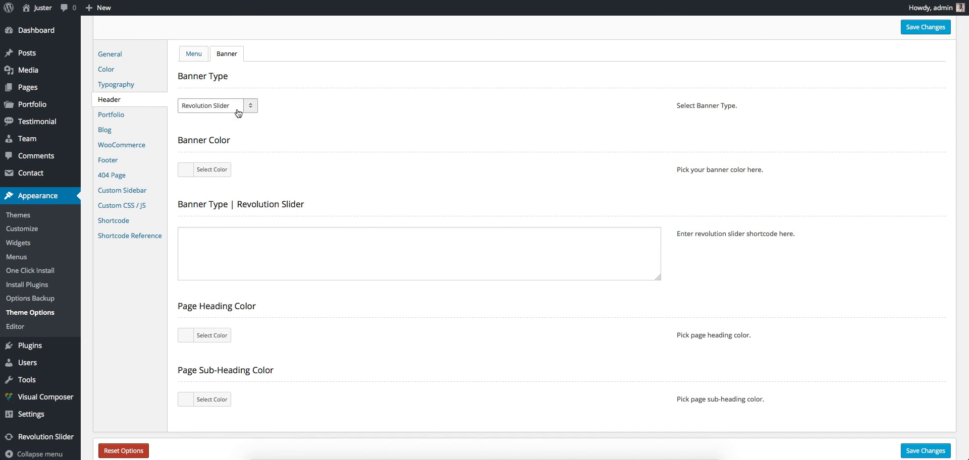
mouse_move(27, 88)
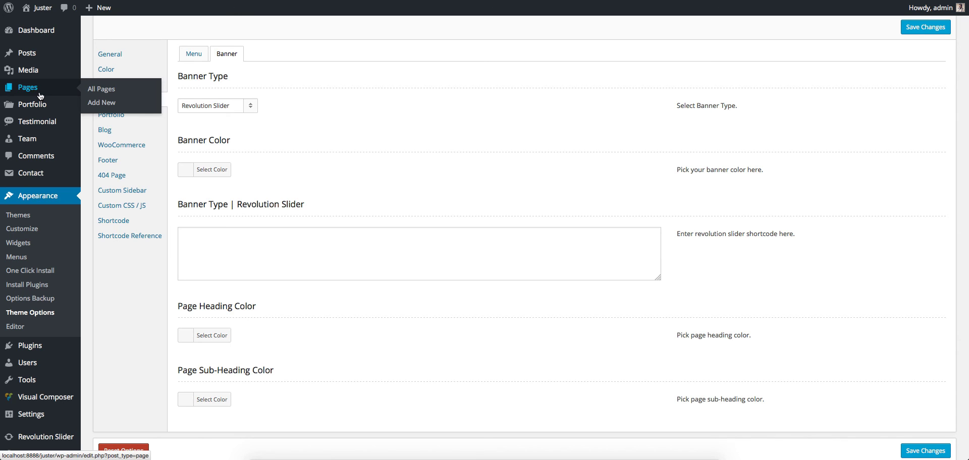
Go to All Pages and open the Home page in the Edit Page screen
left_click(100, 89)
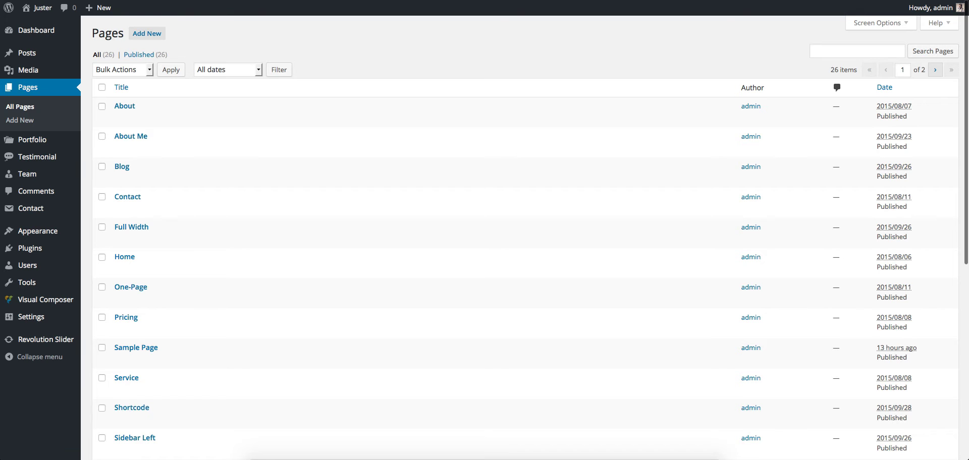
scroll("down", 3)
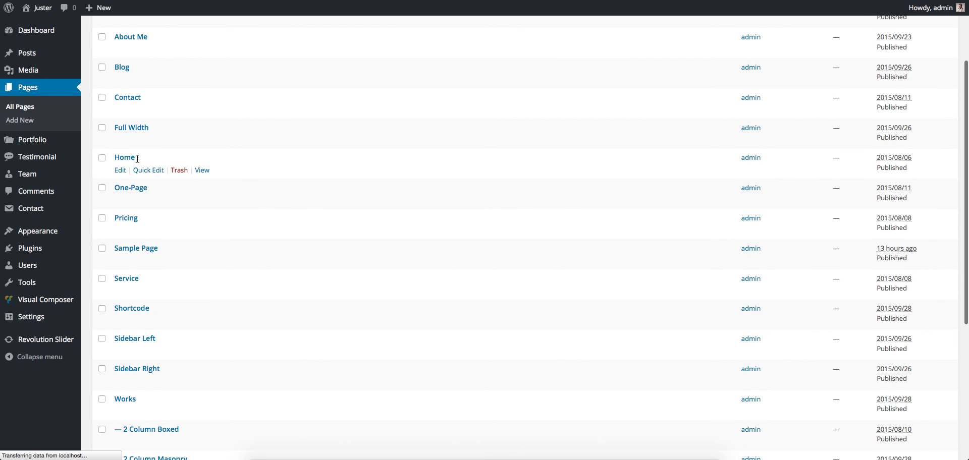
left_click(120, 171)
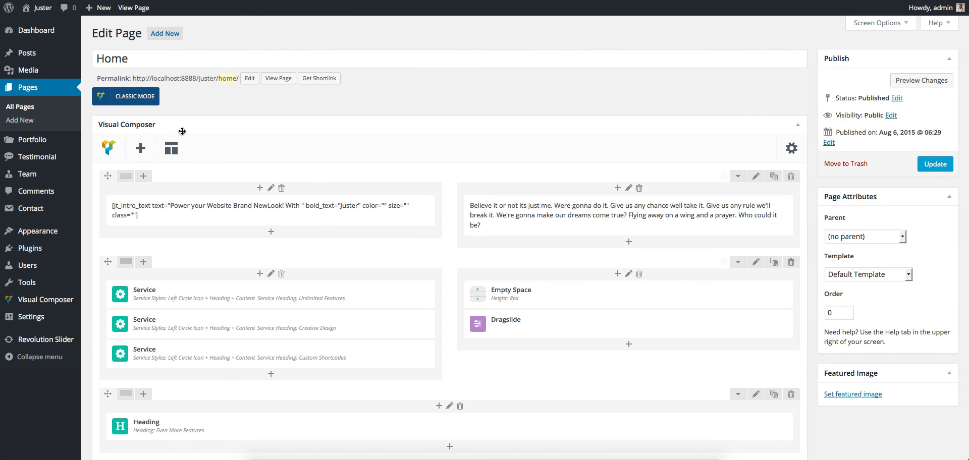
right_click(46, 338)
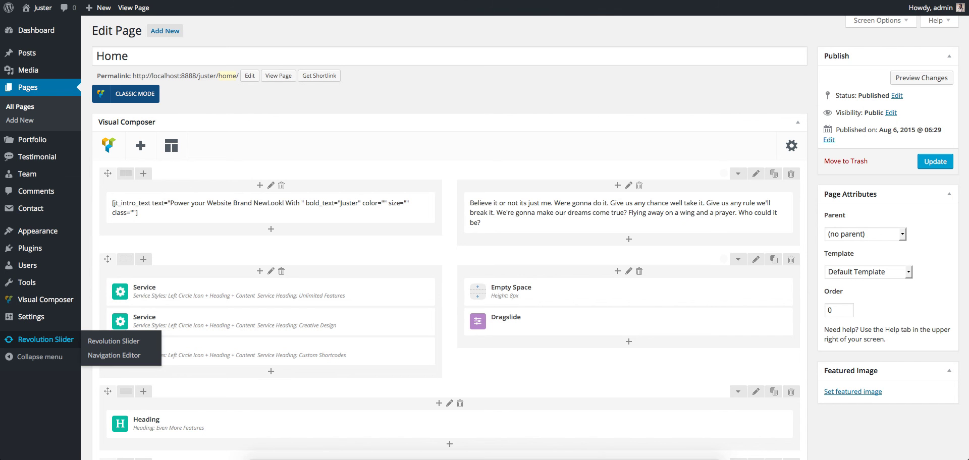
Set the Home page banner type to Revolution Slider with shortcode [rev_slider alias="corporate"]
scroll("down", 3)
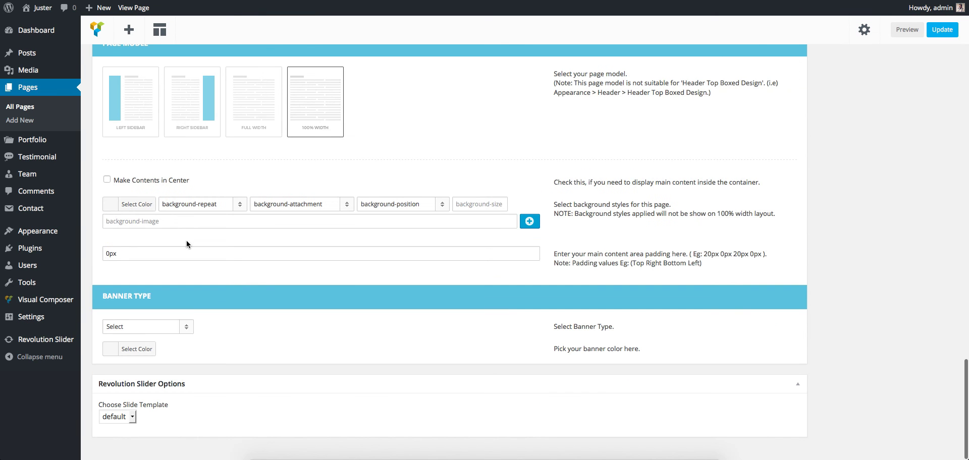
mouse_move(181, 333)
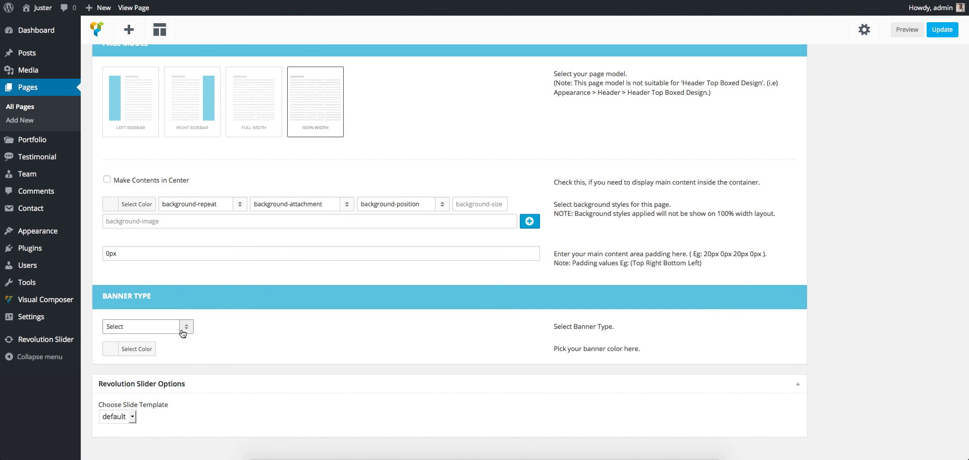
left_click(147, 326)
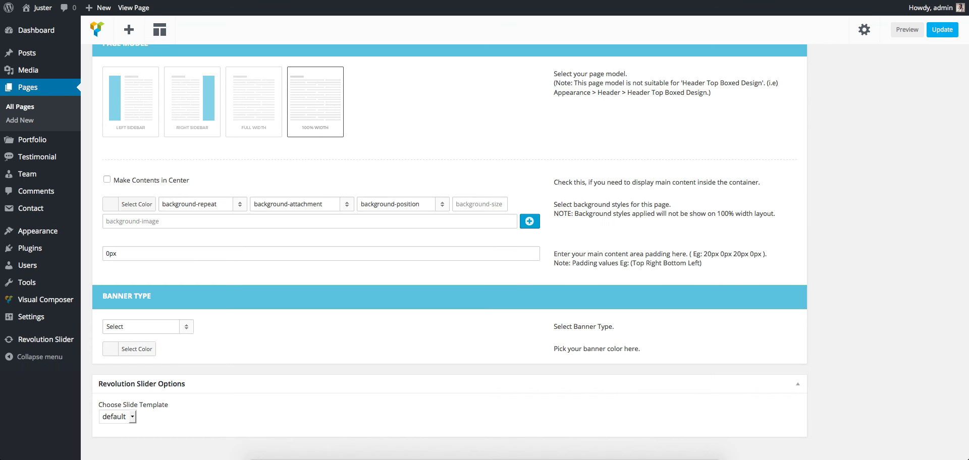
left_click(146, 326)
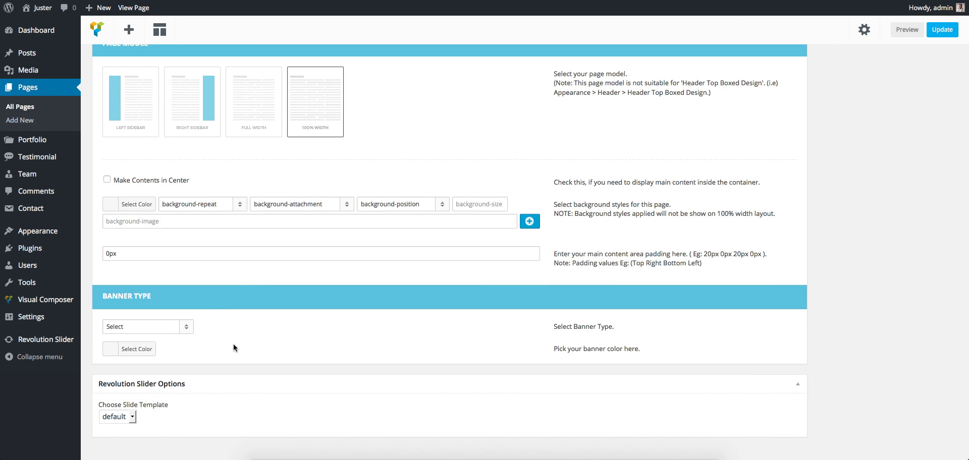
left_click(147, 326)
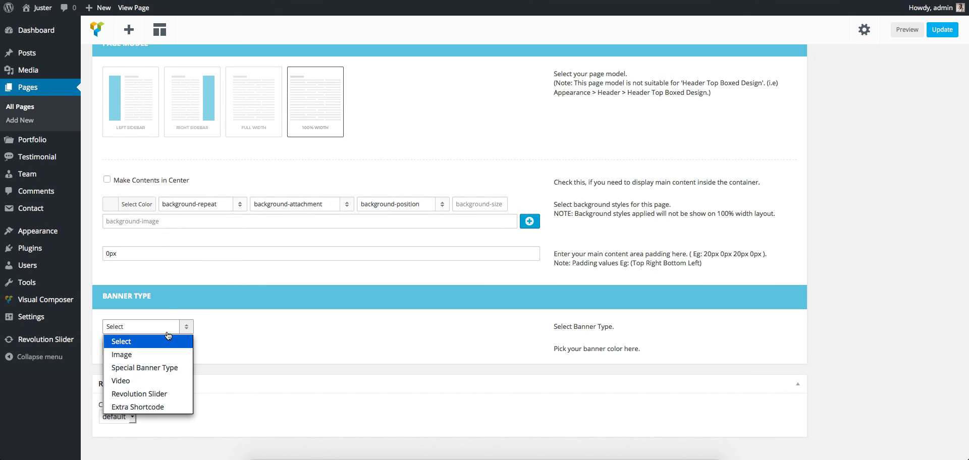
mouse_move(121, 354)
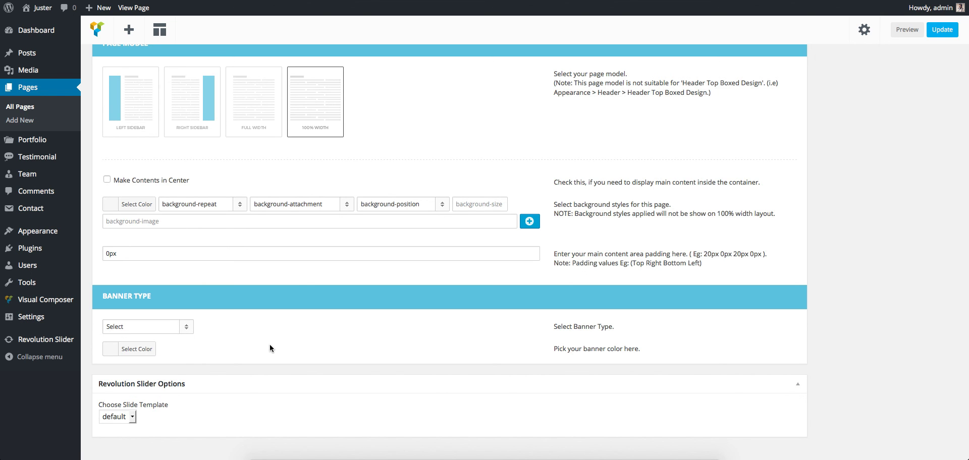
mouse_move(260, 347)
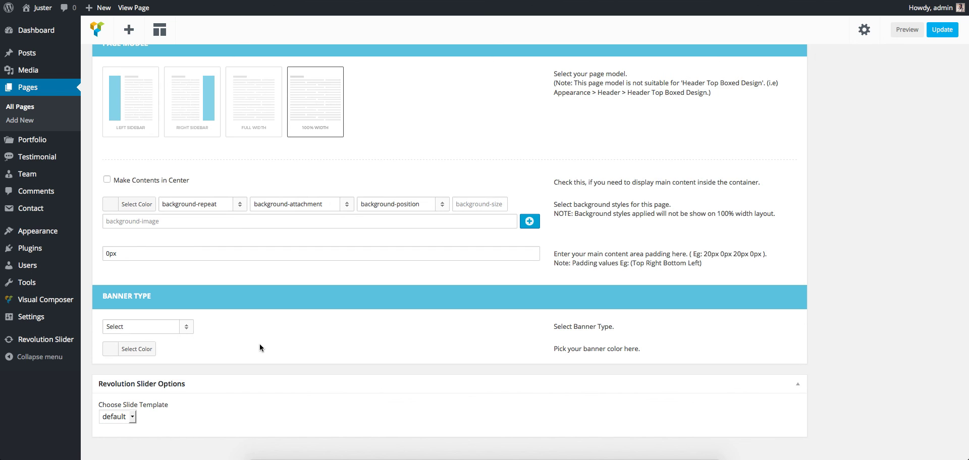
left_click(147, 326)
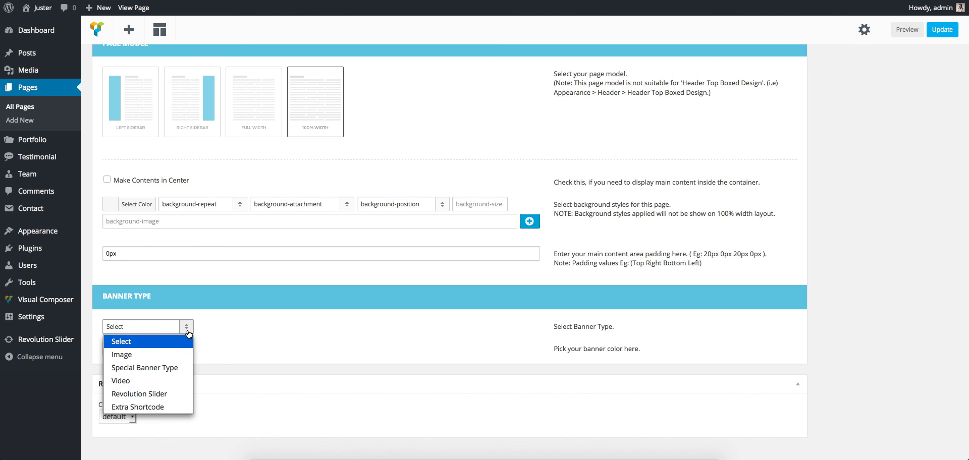
left_click(140, 394)
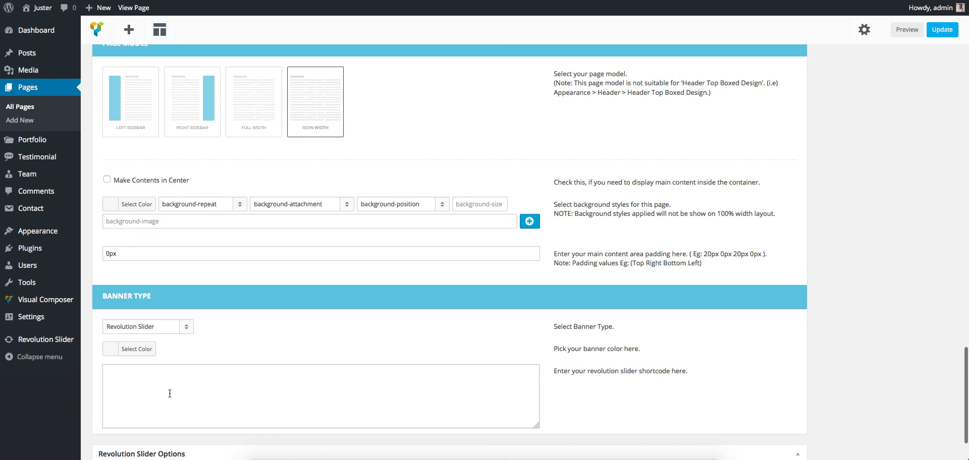
type("[rev_slider alias=\"corporate\"]")
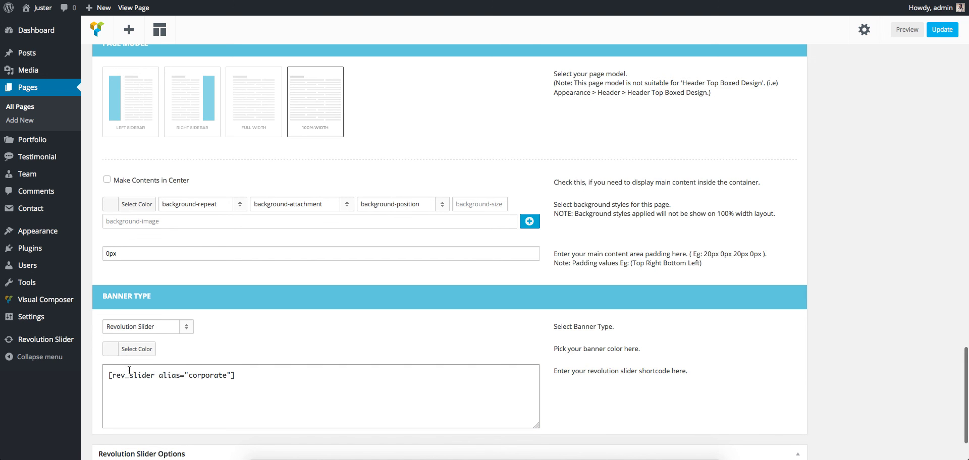
scroll("down", 3)
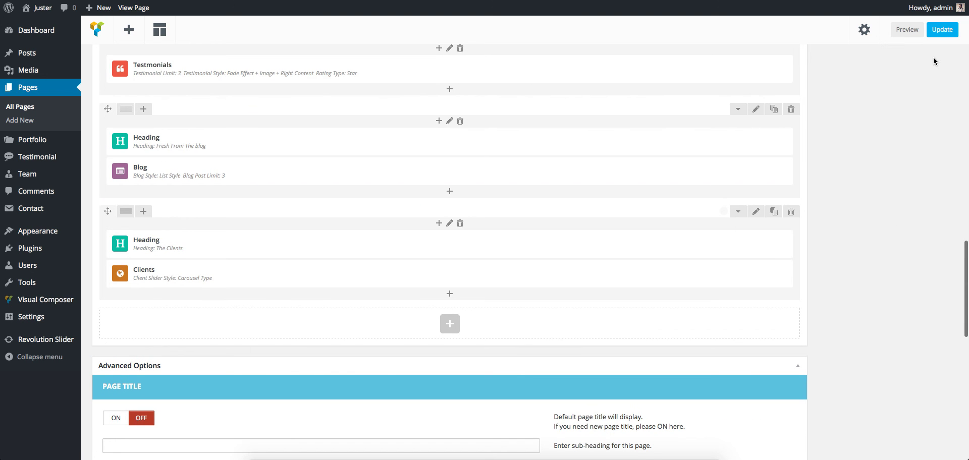
scroll("up", 3)
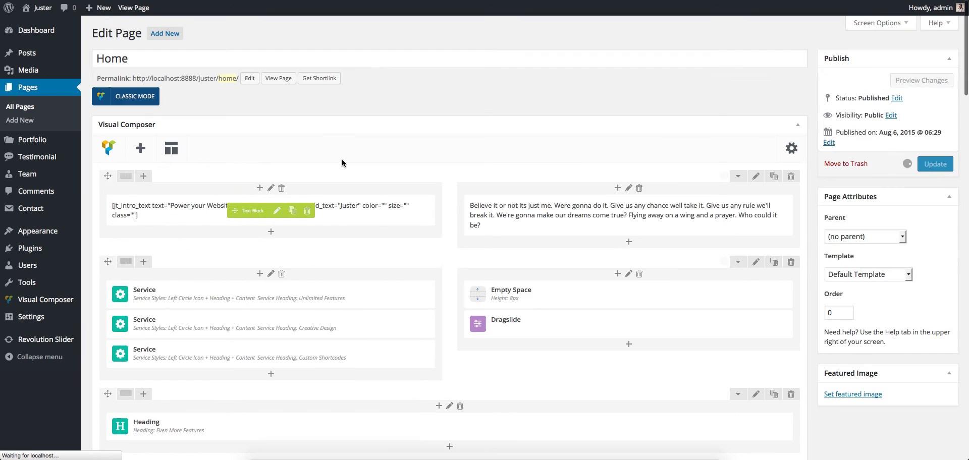
Update the Home page to save the Revolution Slider banner settings
left_click(934, 164)
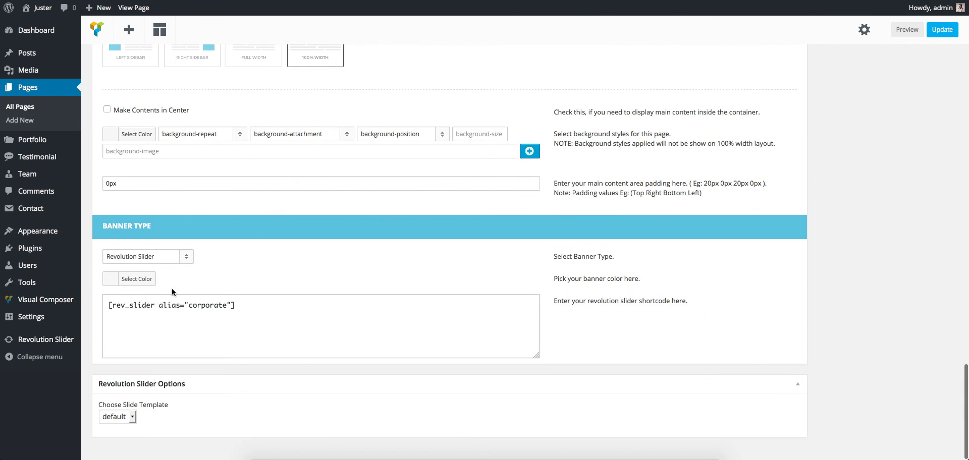
left_click(148, 257)
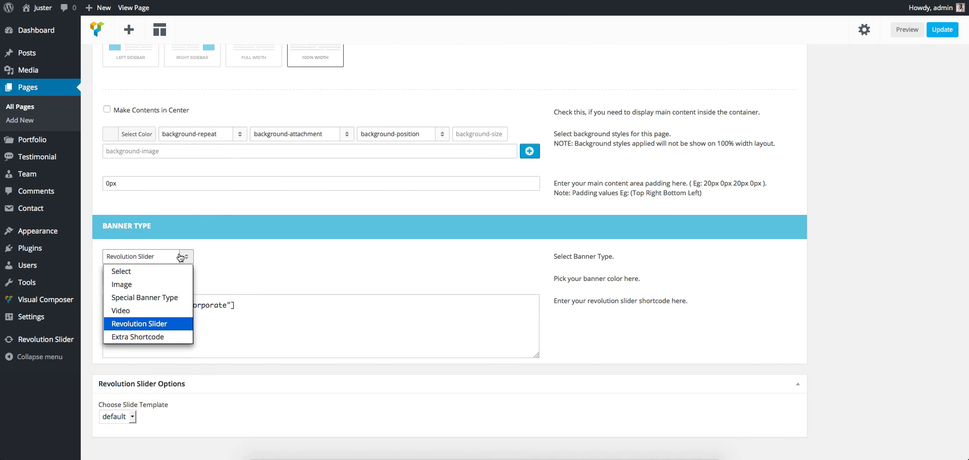
mouse_move(175, 271)
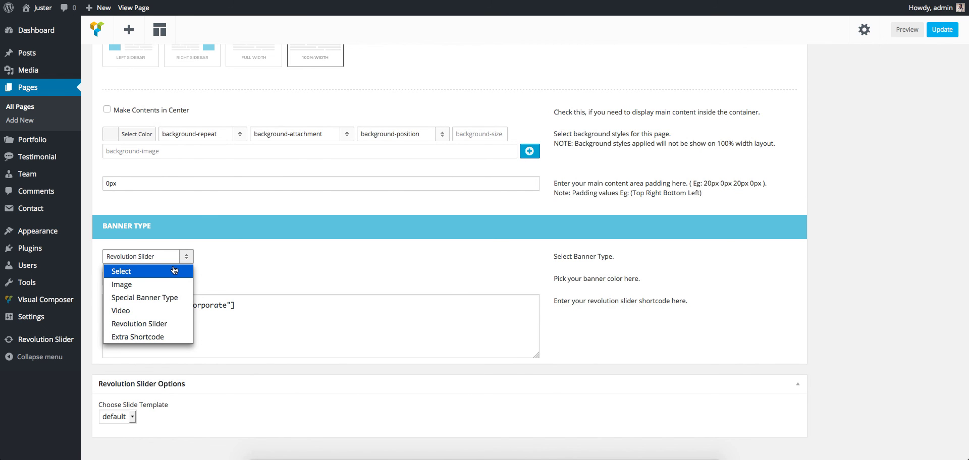
left_click(120, 271)
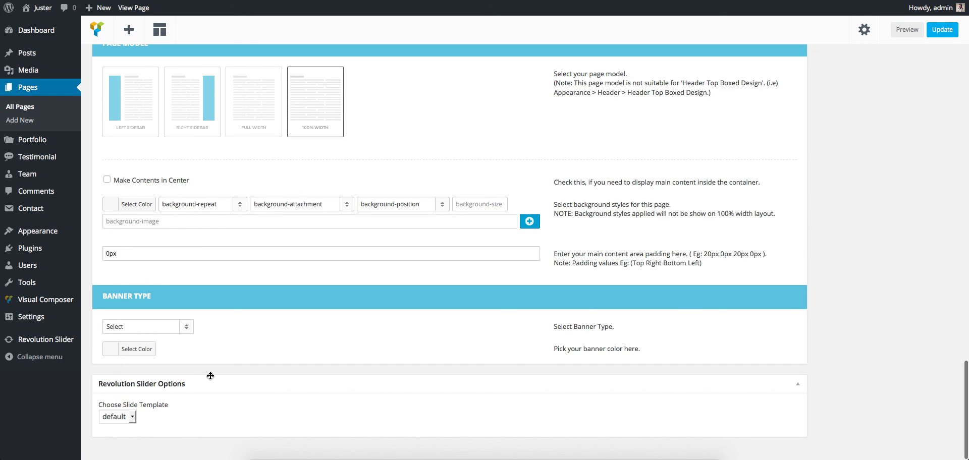
left_click(147, 326)
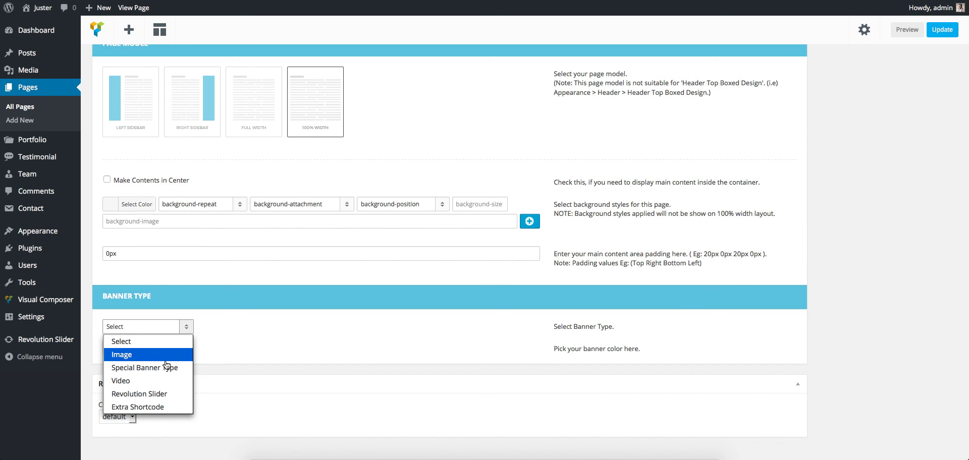
left_click(122, 354)
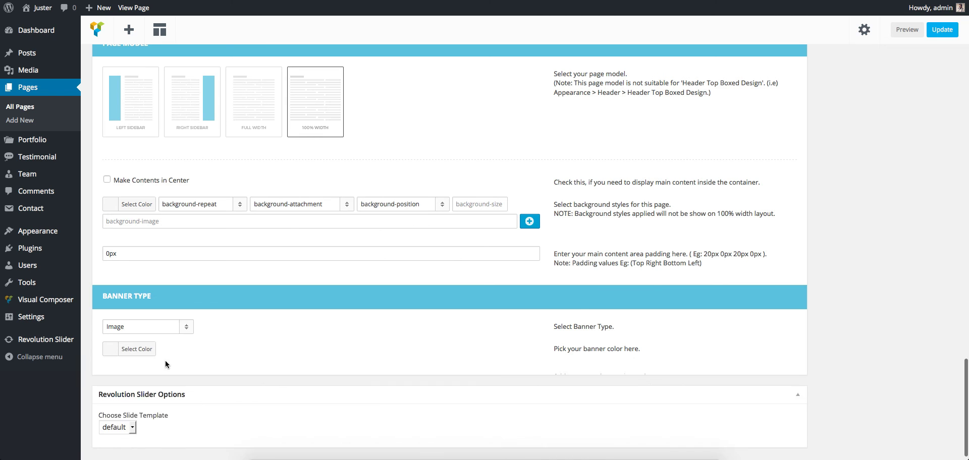
left_click(147, 326)
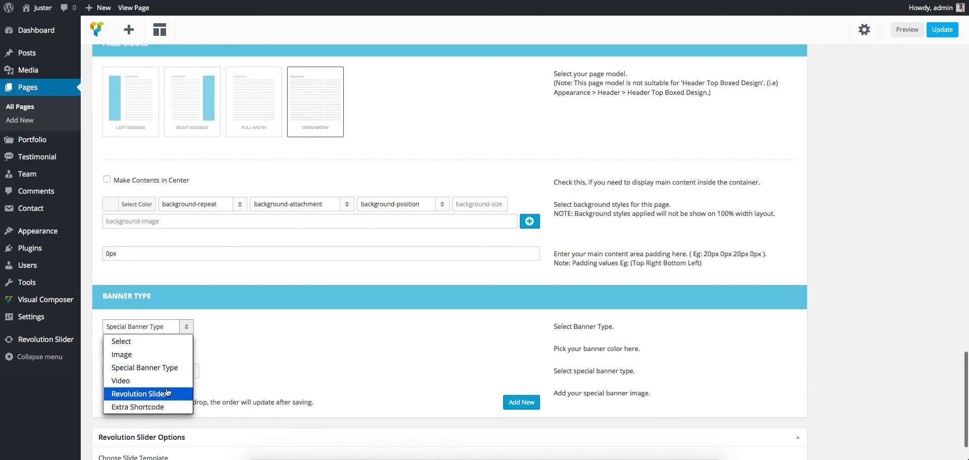
left_click(141, 394)
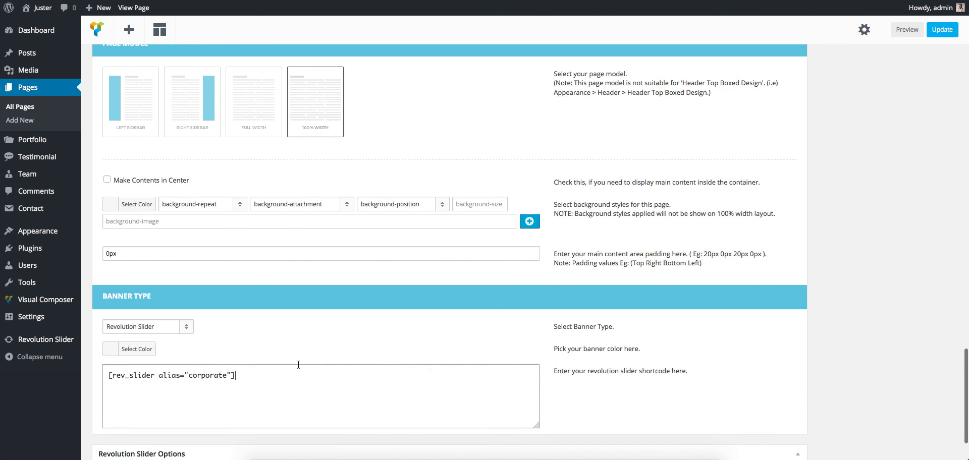